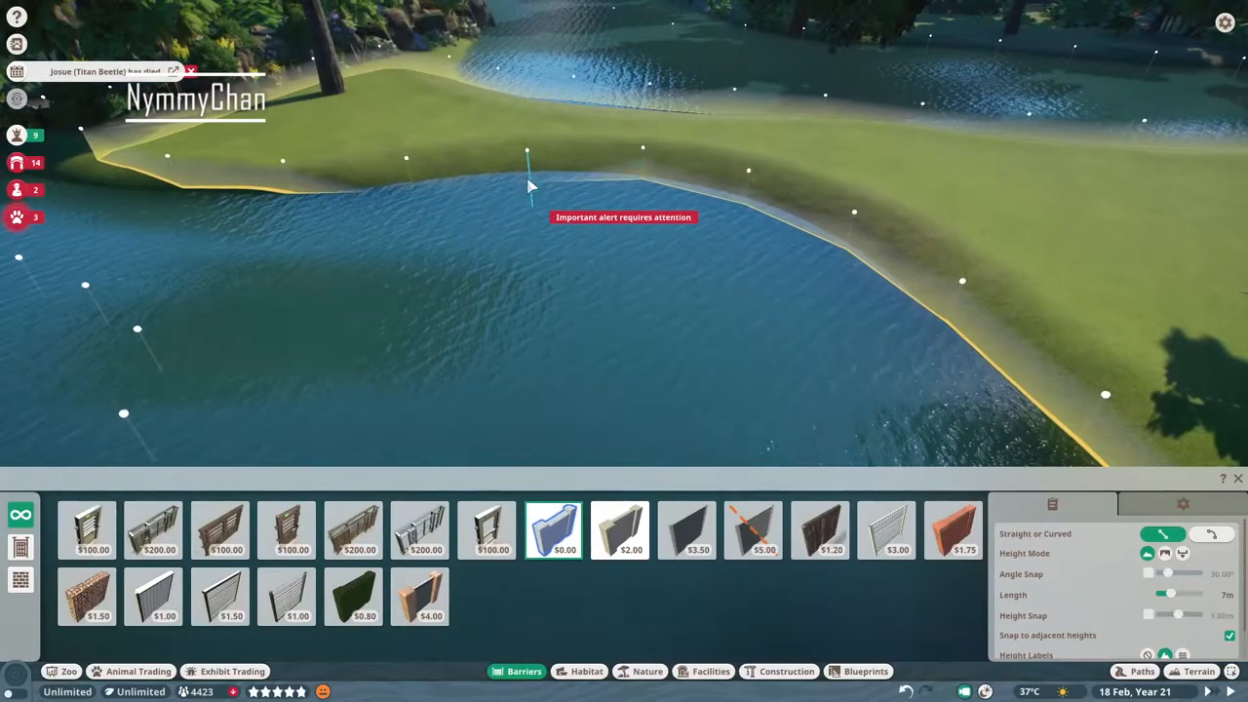
- Drag a habitat barrier fence along the lake shoreline
{"action": "left_click_drag", "start_coordinate": [526, 185], "coordinate": [870, 392]}
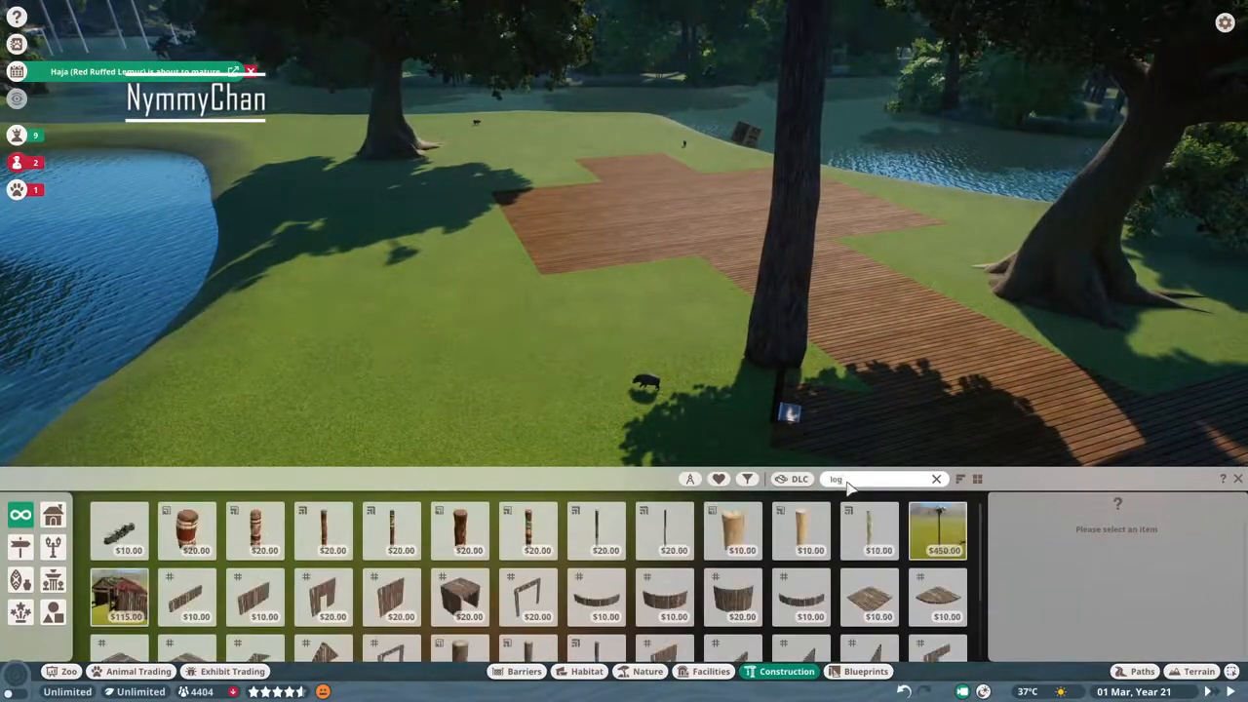
- Place upright log posts along the fence at the edge of the wooden deck
{"action": "left_click", "coordinate": [868, 531]}
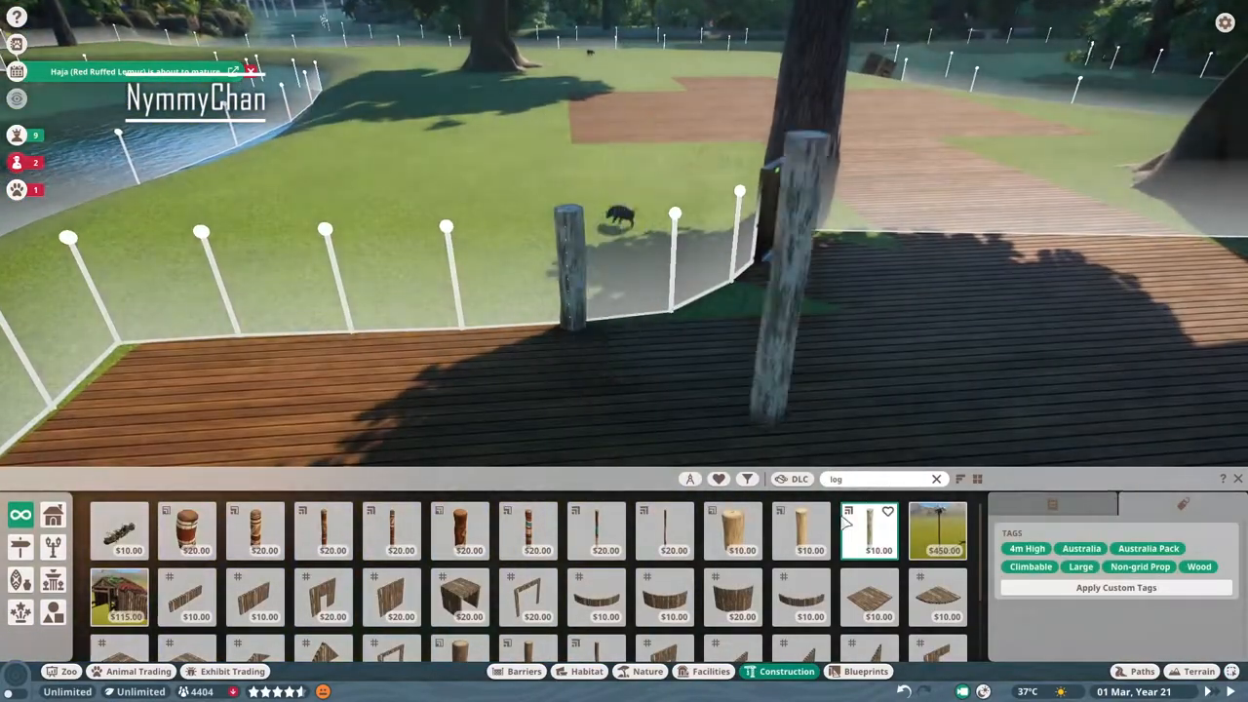
{"action": "left_click", "coordinate": [800, 531]}
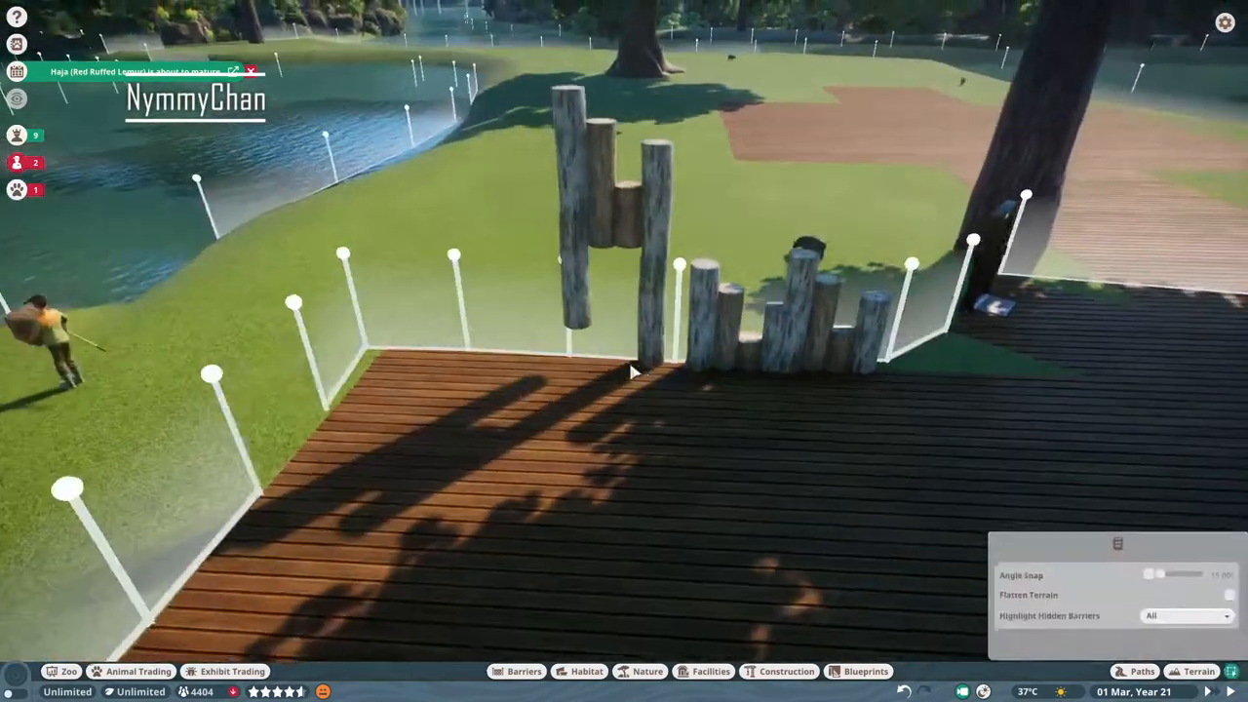
{"action": "left_click", "coordinate": [634, 341]}
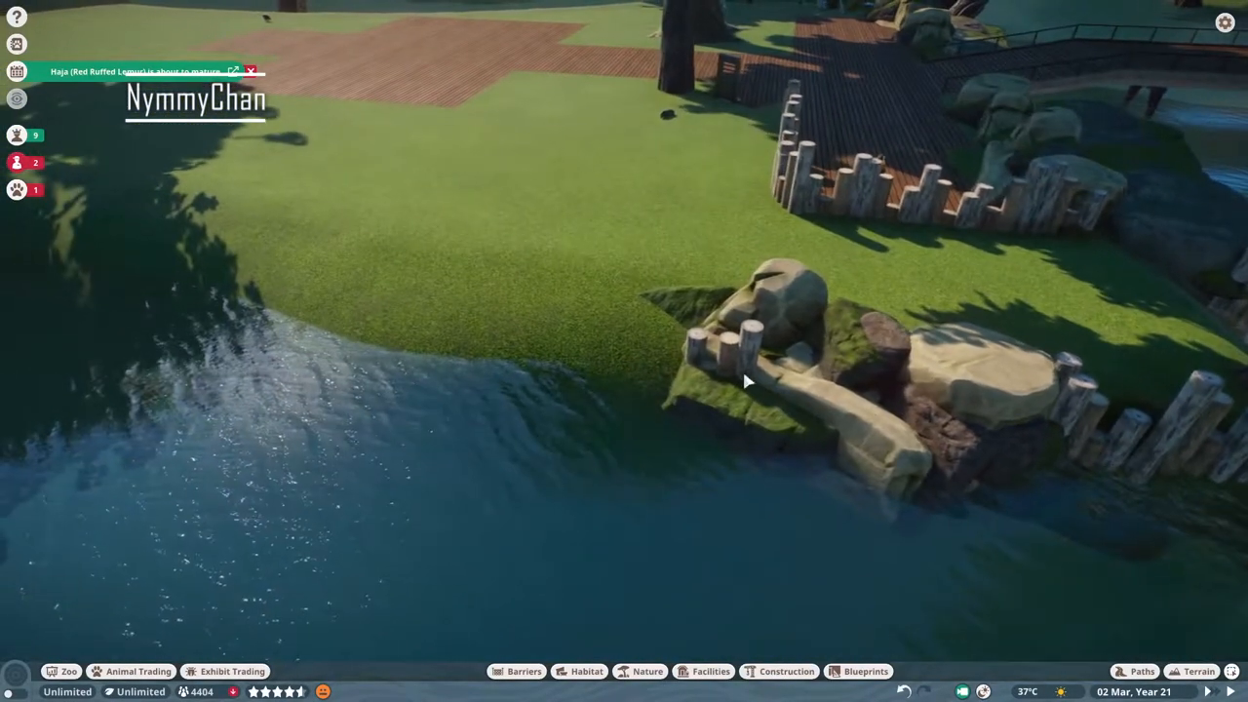
- Place another log post on the barrier near the water's edge
{"action": "left_click", "coordinate": [745, 380]}
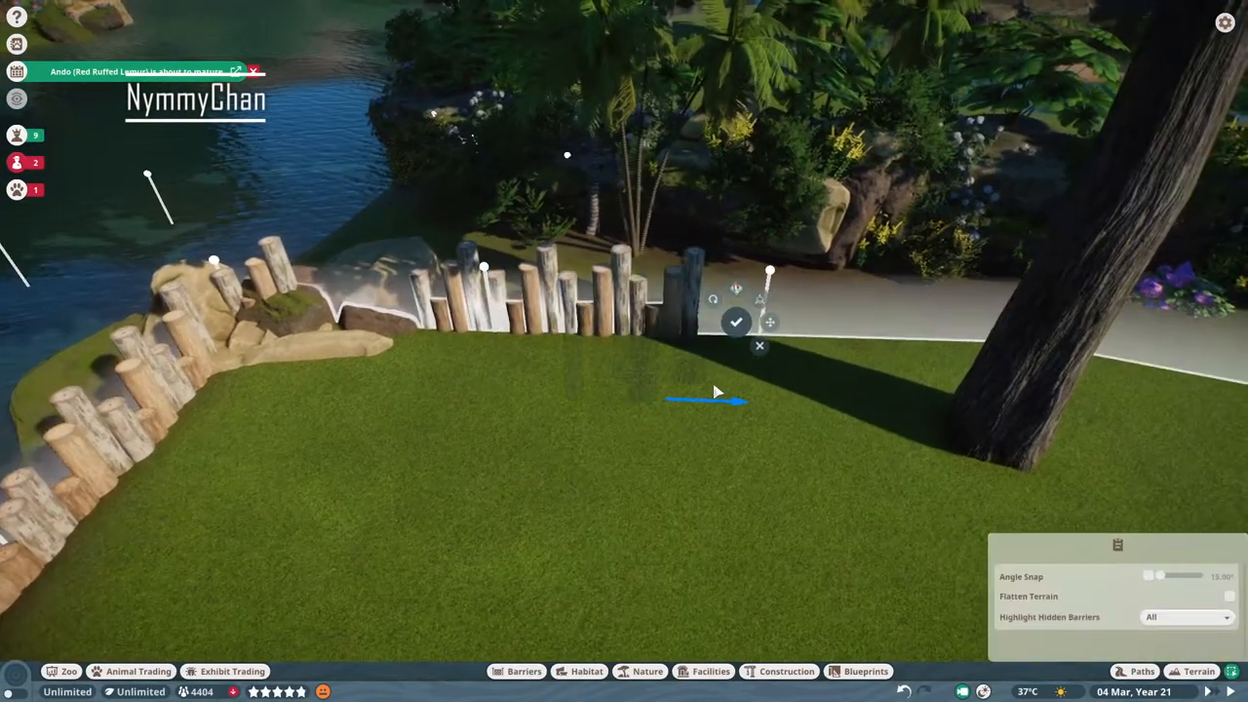
- Confirm placement of the log row continuing the palisade around the habitat
{"action": "left_click", "coordinate": [738, 322]}
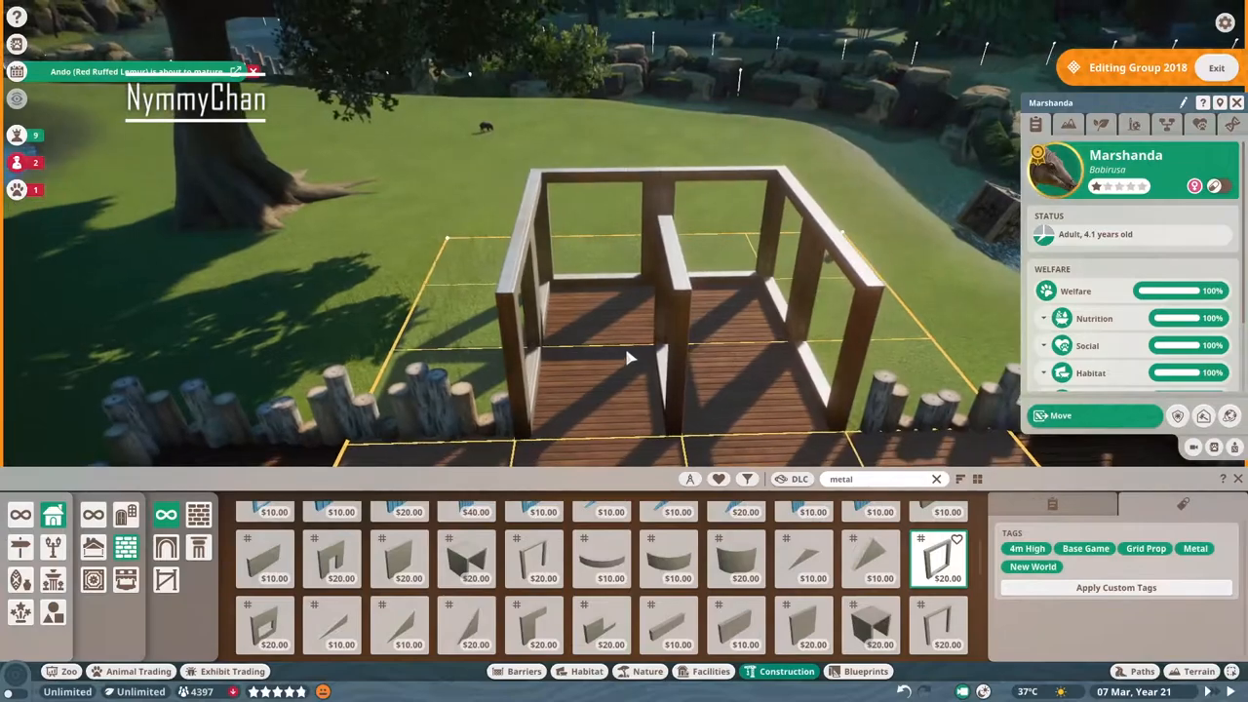
- Cover the shelter frame with dark metal roof planks and set metal support posts beneath
{"action": "left_click", "coordinate": [535, 576]}
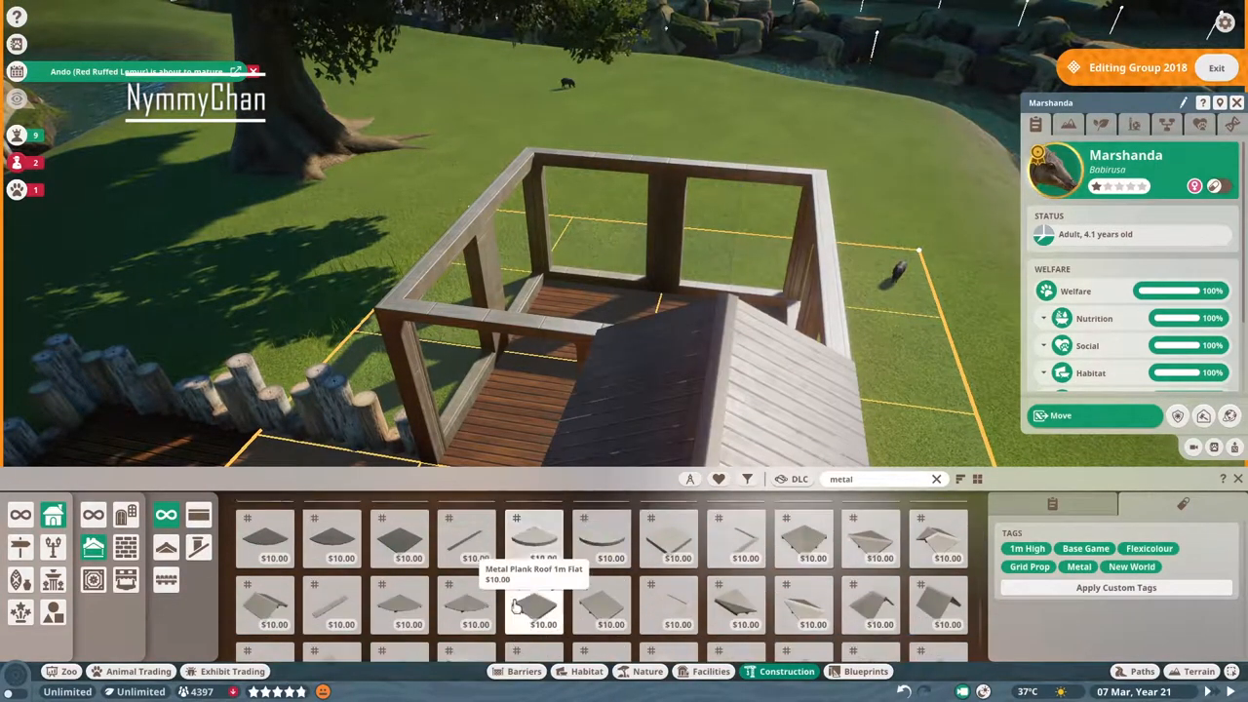
{"action": "left_click", "coordinate": [601, 605]}
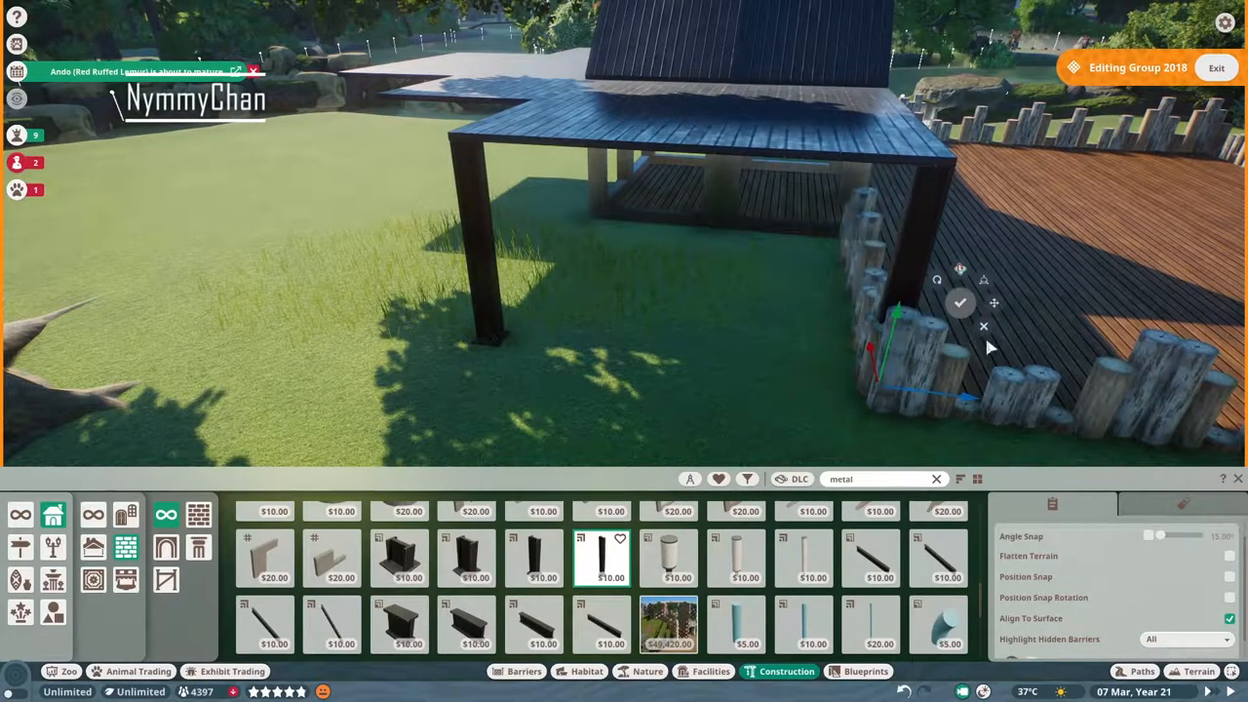
{"action": "left_click", "coordinate": [1120, 503]}
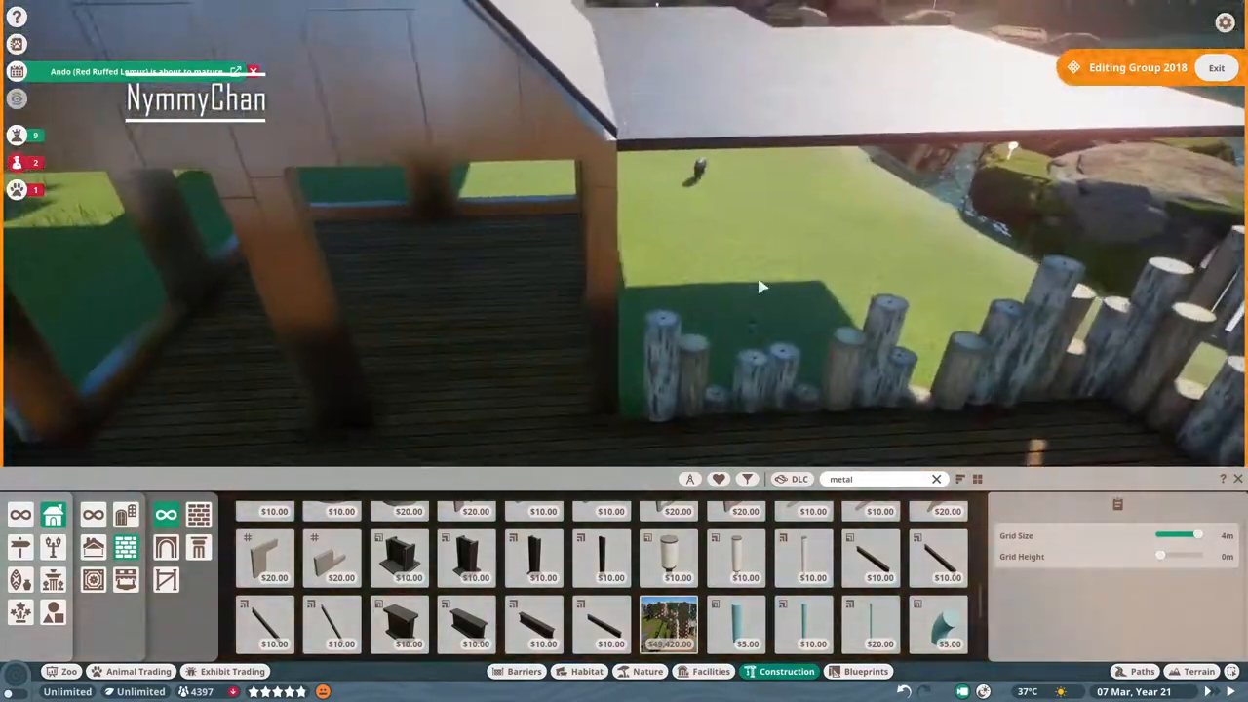
{"action": "left_click", "coordinate": [601, 558]}
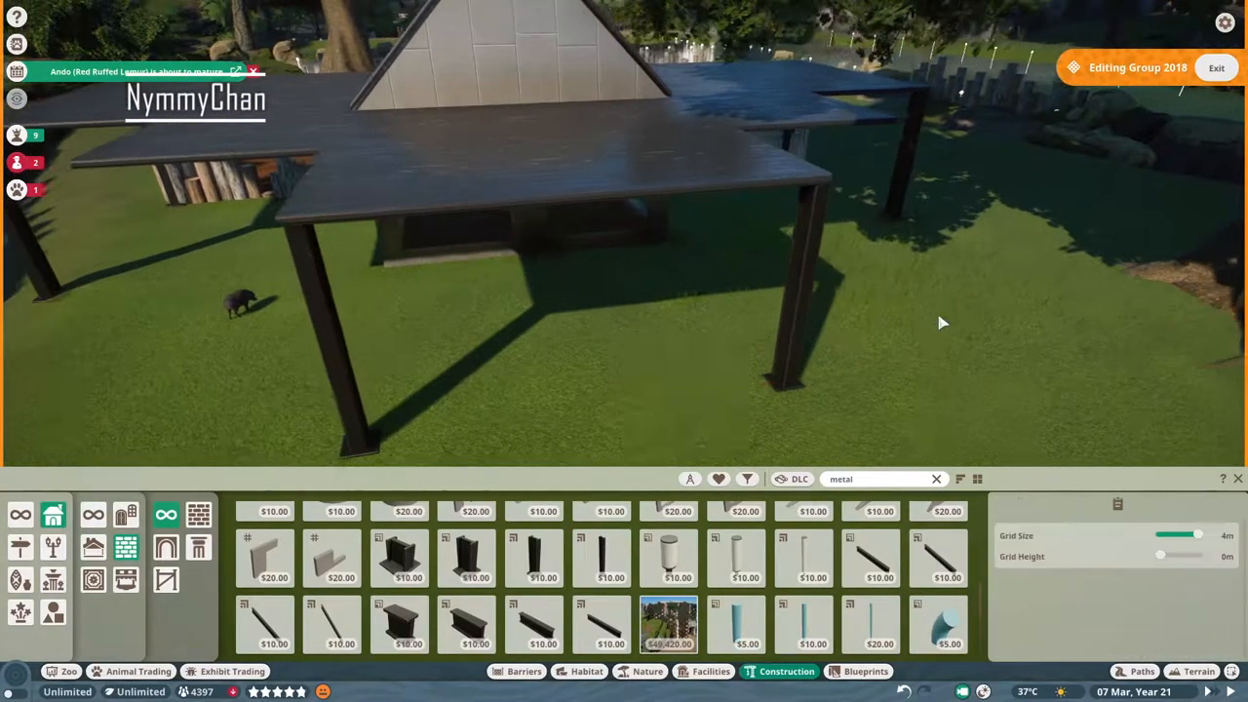
{"action": "left_click", "coordinate": [601, 555]}
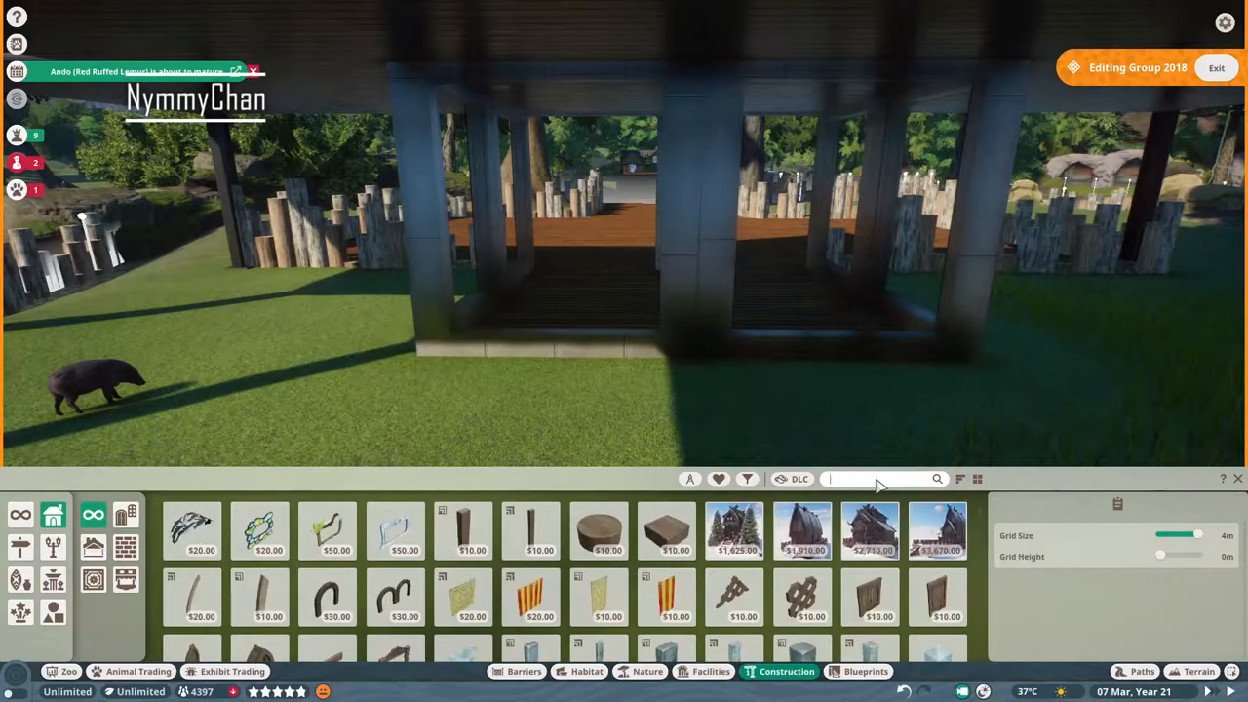
- Search glass and metal pieces for the shelter's wall panels and pitched roof
{"action": "type", "text": "glass"}
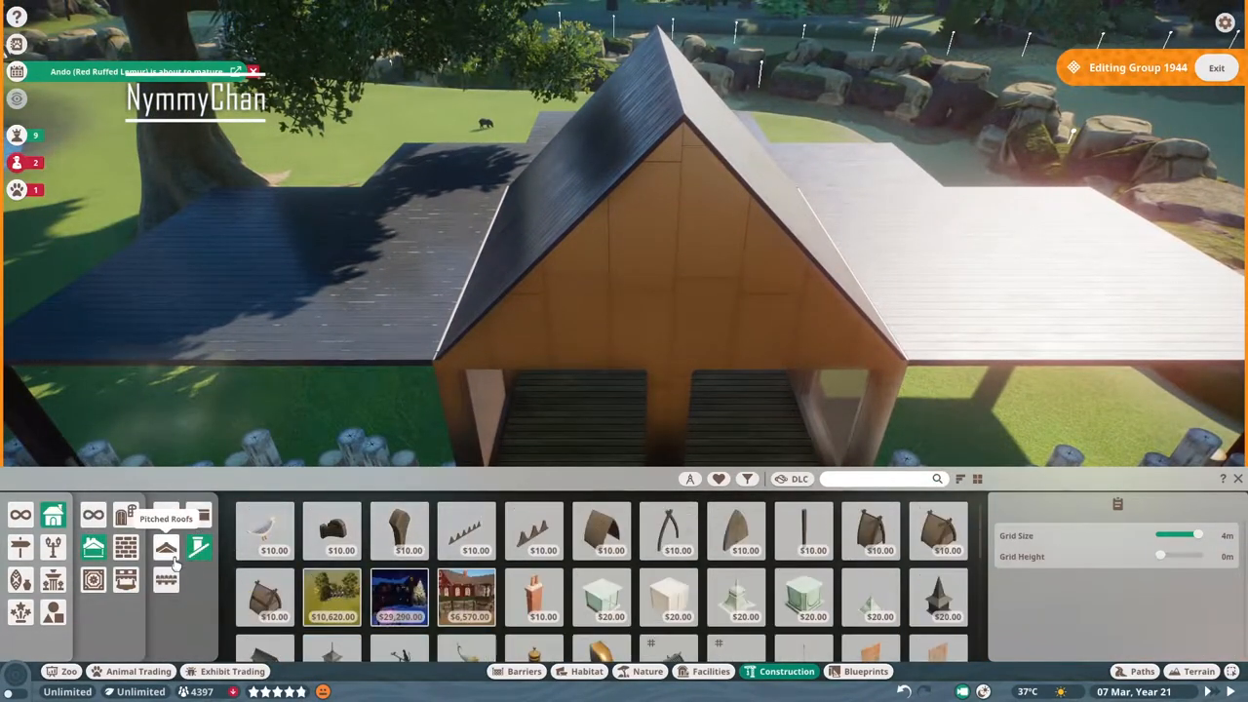
{"action": "type", "text": "metal"}
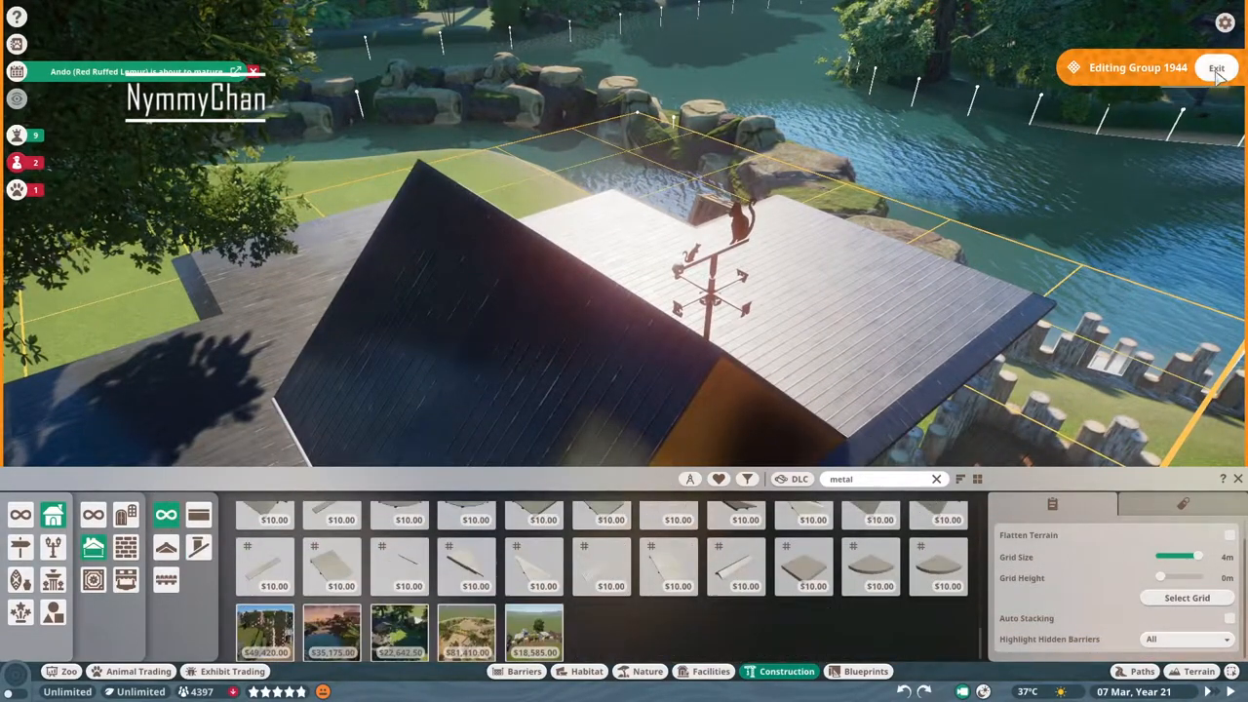
- Exit the Editing Group banner to finish the shelter building group
{"action": "left_click", "coordinate": [1217, 66]}
{"action": "type", "text": "reed"}
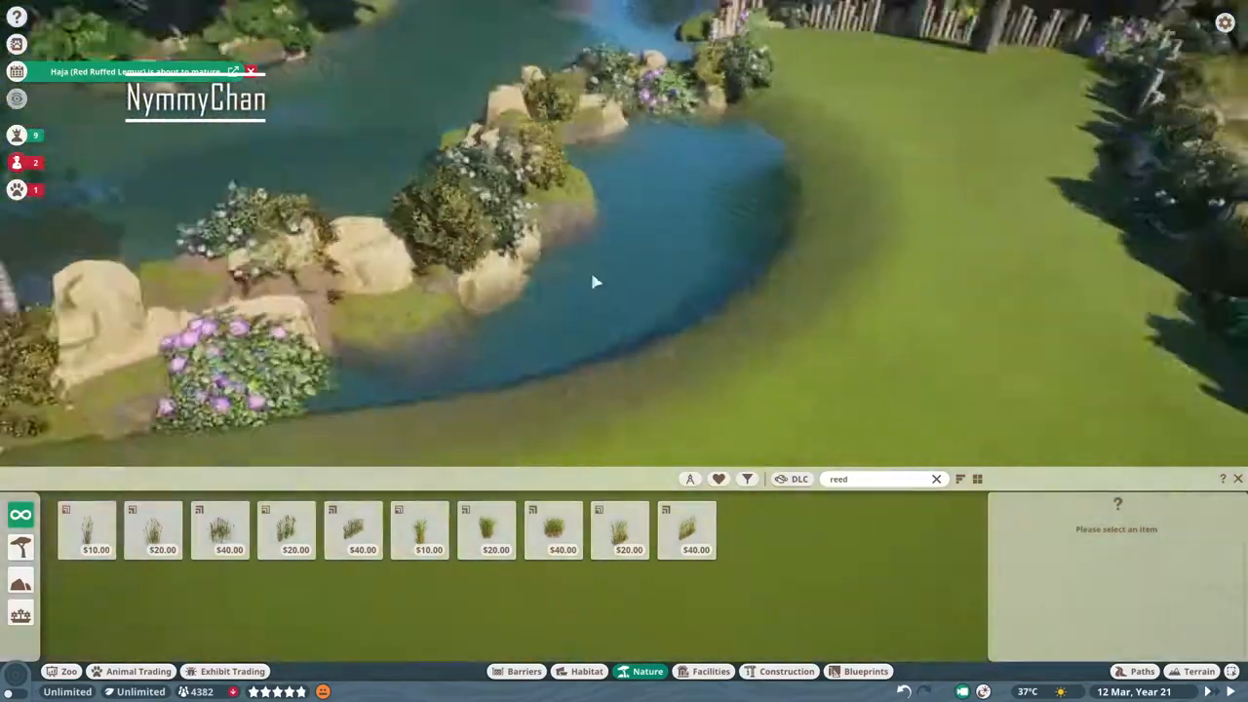
- Select Elephant Grass Stand 1m to plant along the barrier by the water
{"action": "left_click", "coordinate": [488, 530]}
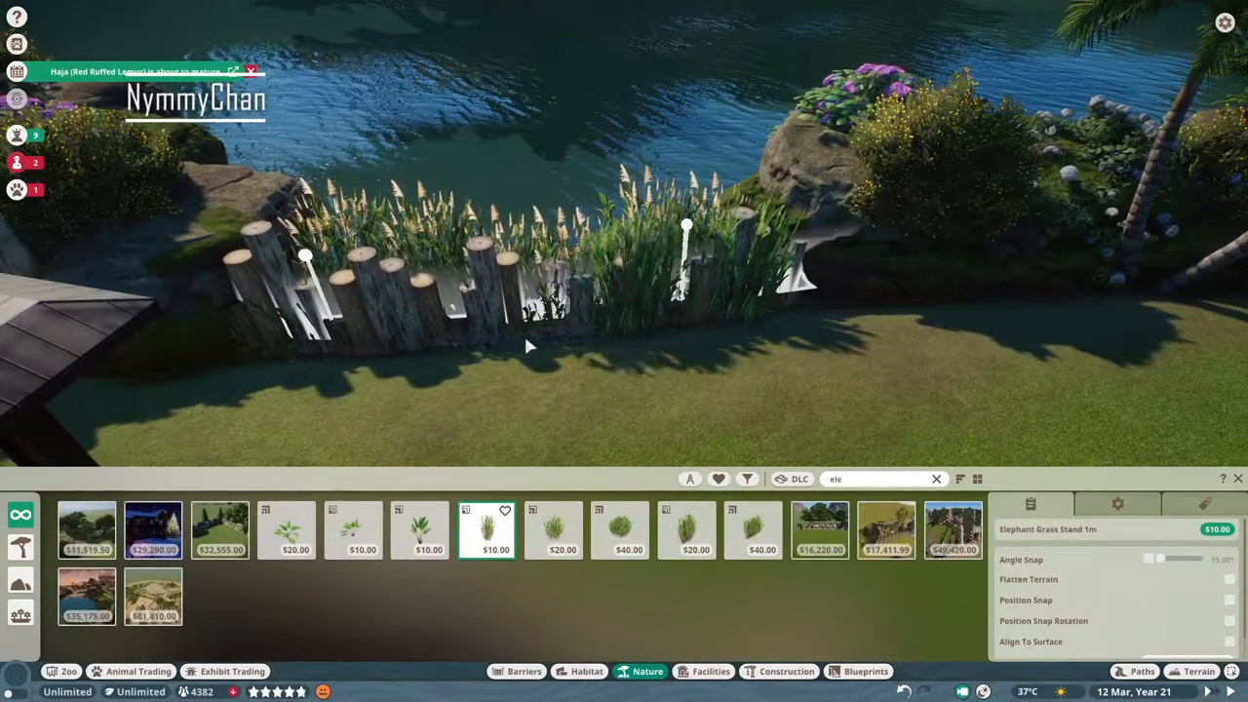
- Plant Elephant Grass Stand 2m and reeds along the barrier around the lakeside tree
{"action": "left_click", "coordinate": [554, 531]}
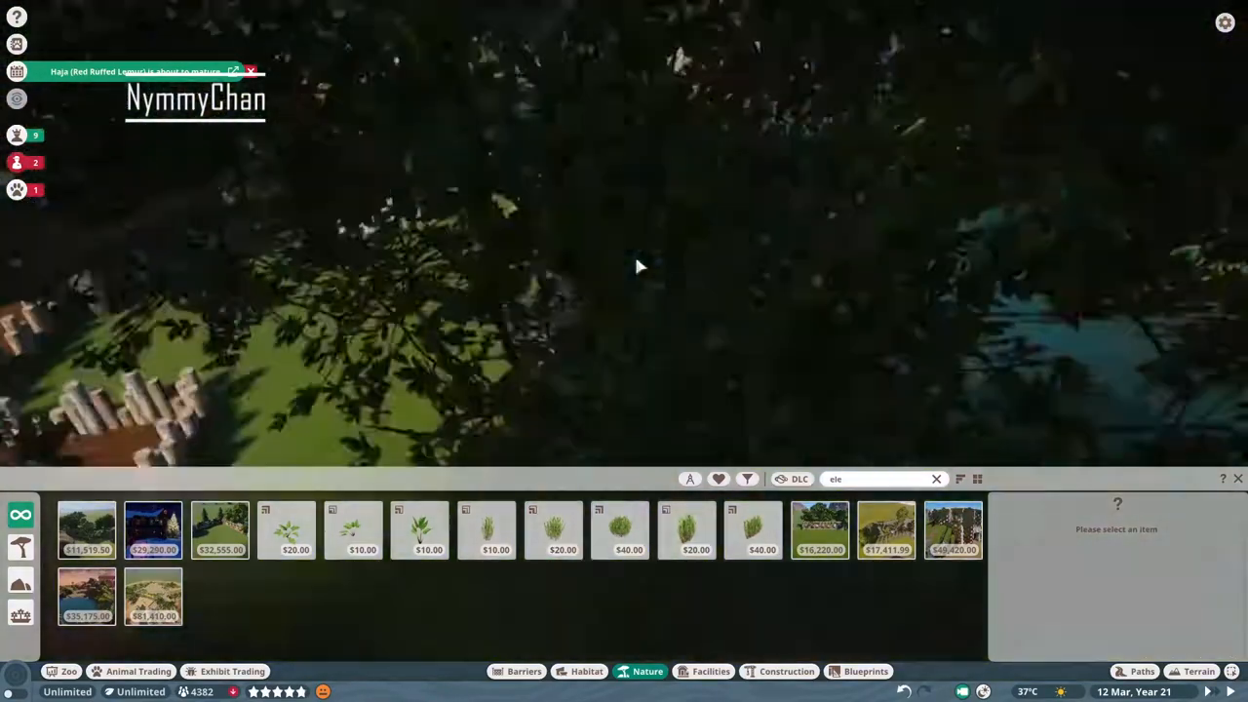
{"action": "left_click", "coordinate": [553, 531]}
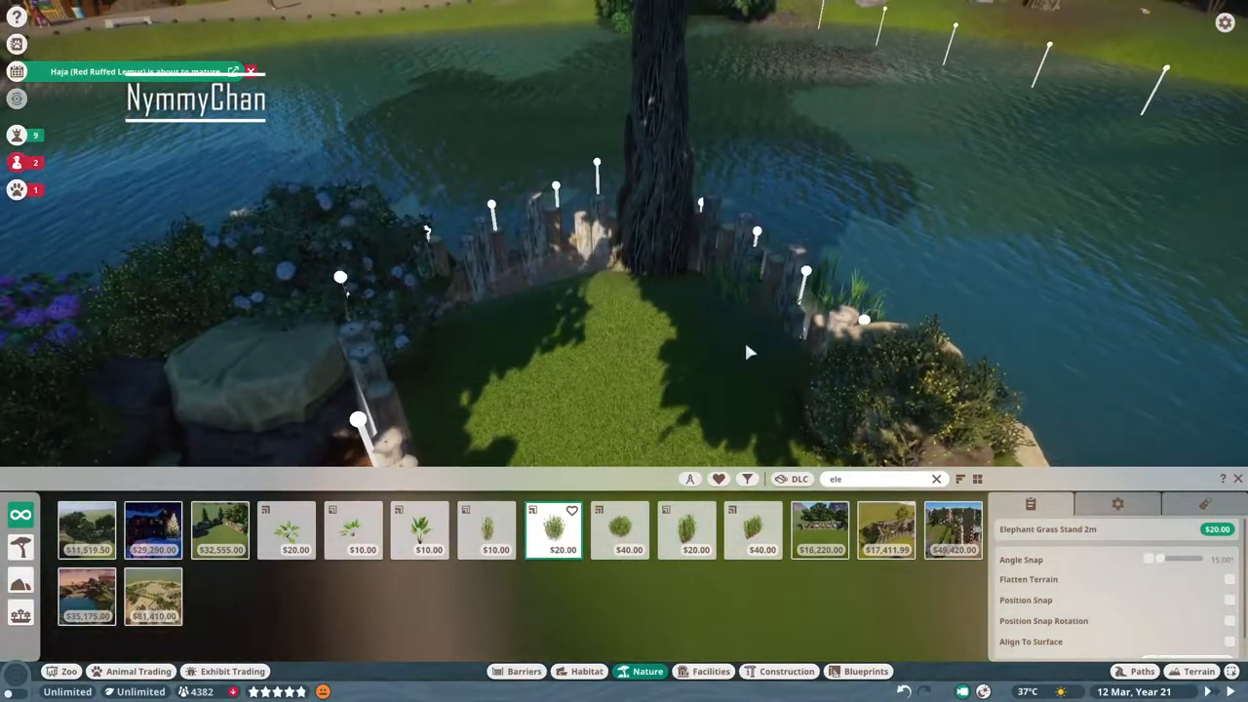
{"action": "type", "text": "reed"}
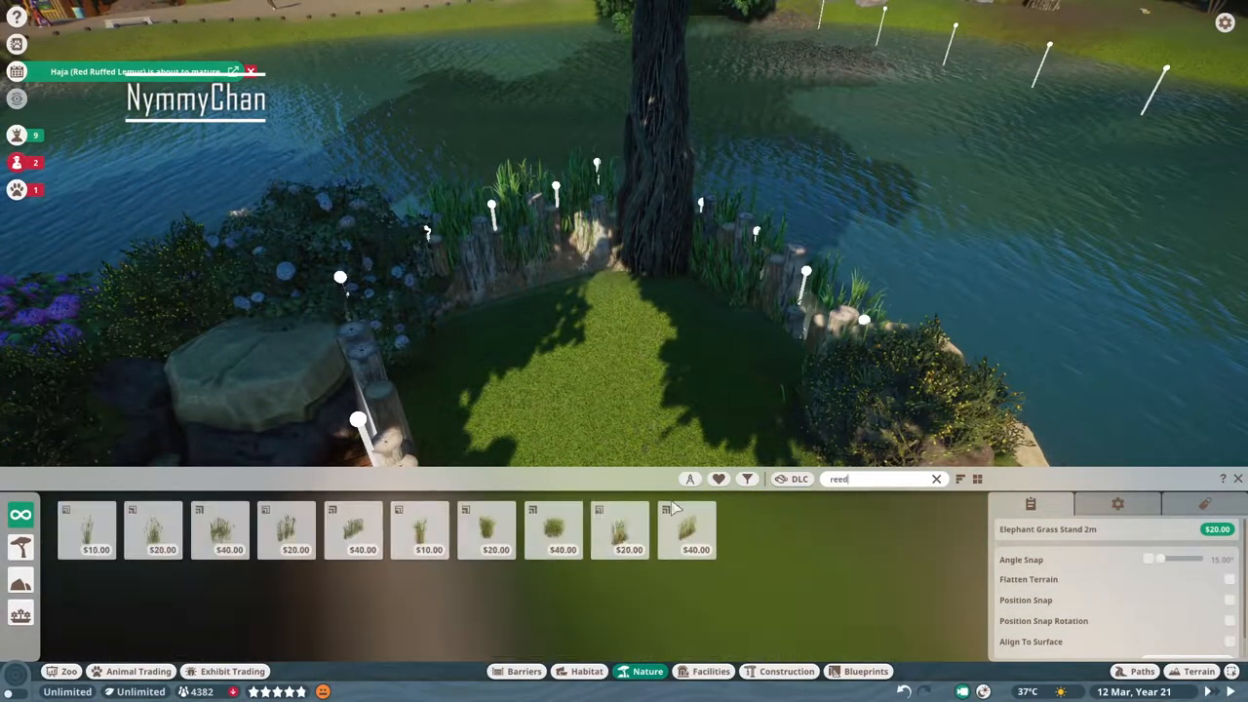
{"action": "left_click", "coordinate": [488, 530]}
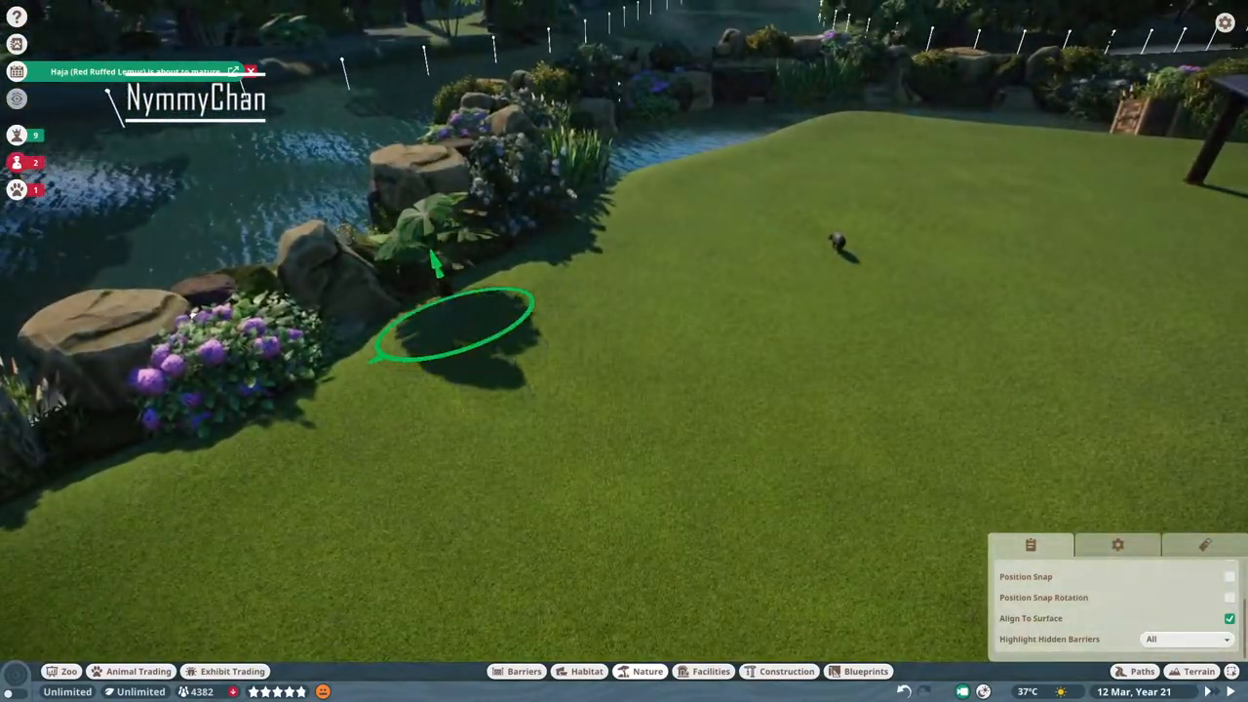
- Place a babirusa bedding platform and spread Habitat Bedding Large Leaves on the shelter floor
{"action": "left_click", "coordinate": [585, 670]}
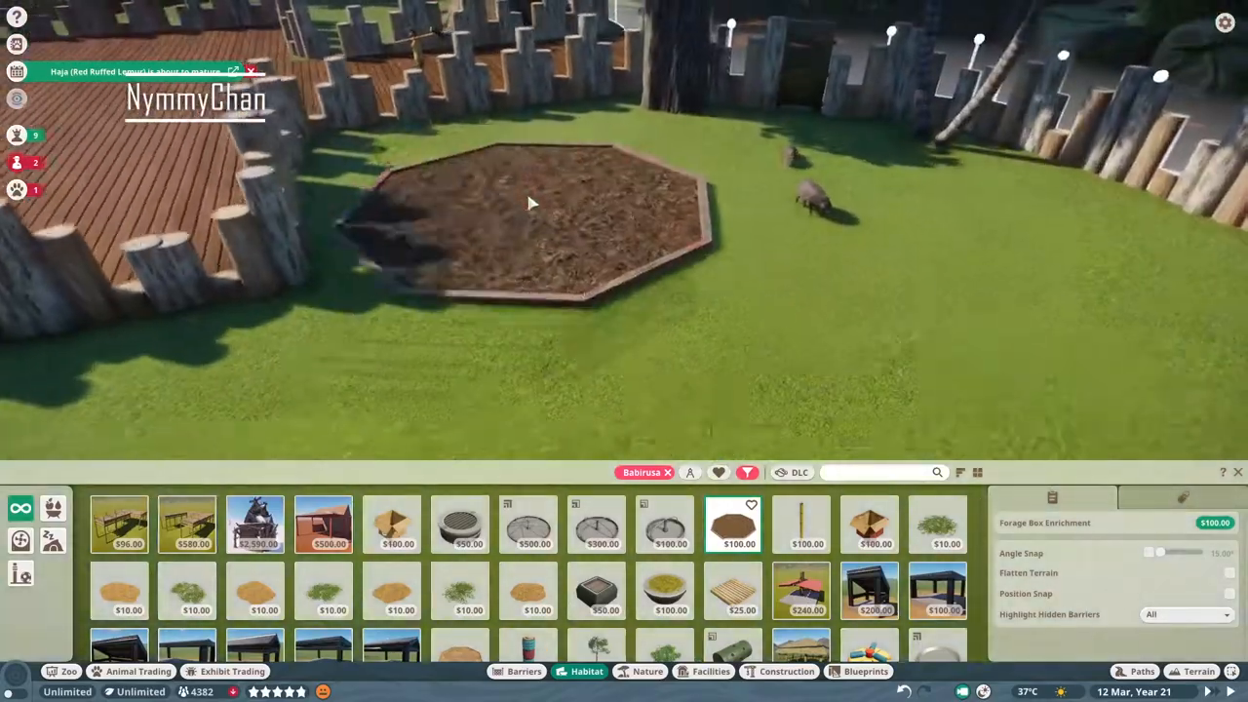
{"action": "left_click", "coordinate": [732, 591]}
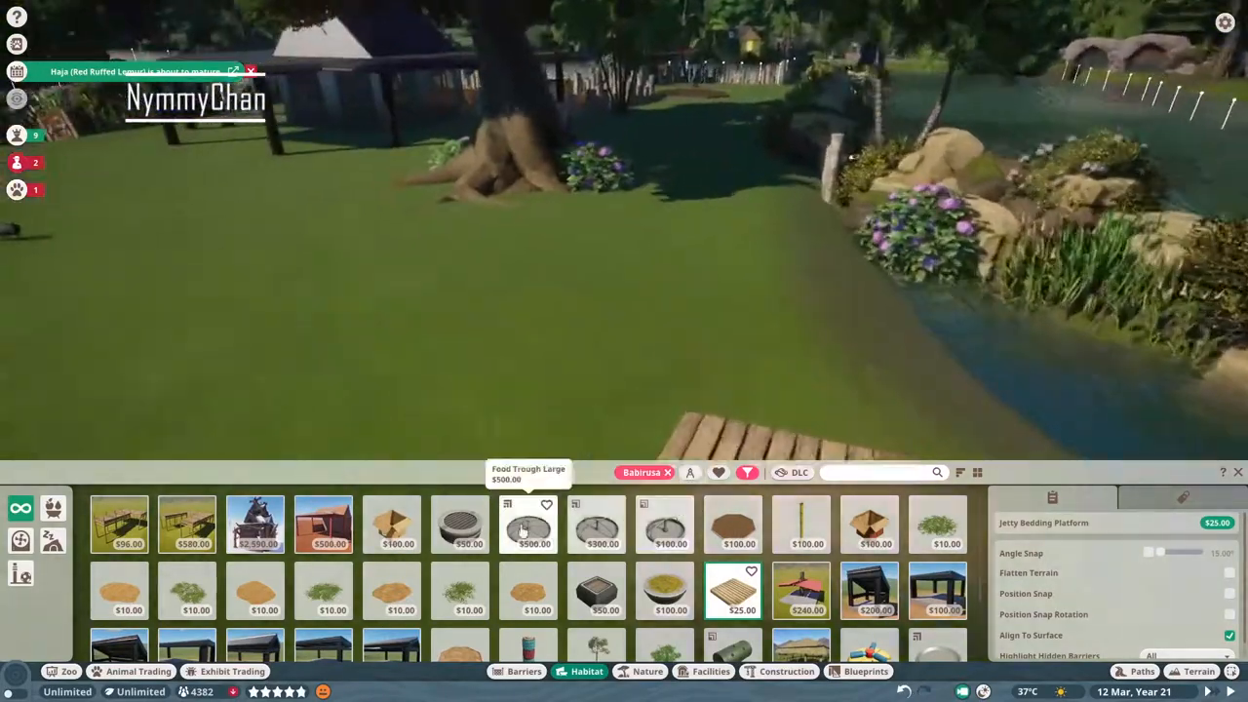
{"action": "left_click", "coordinate": [527, 523]}
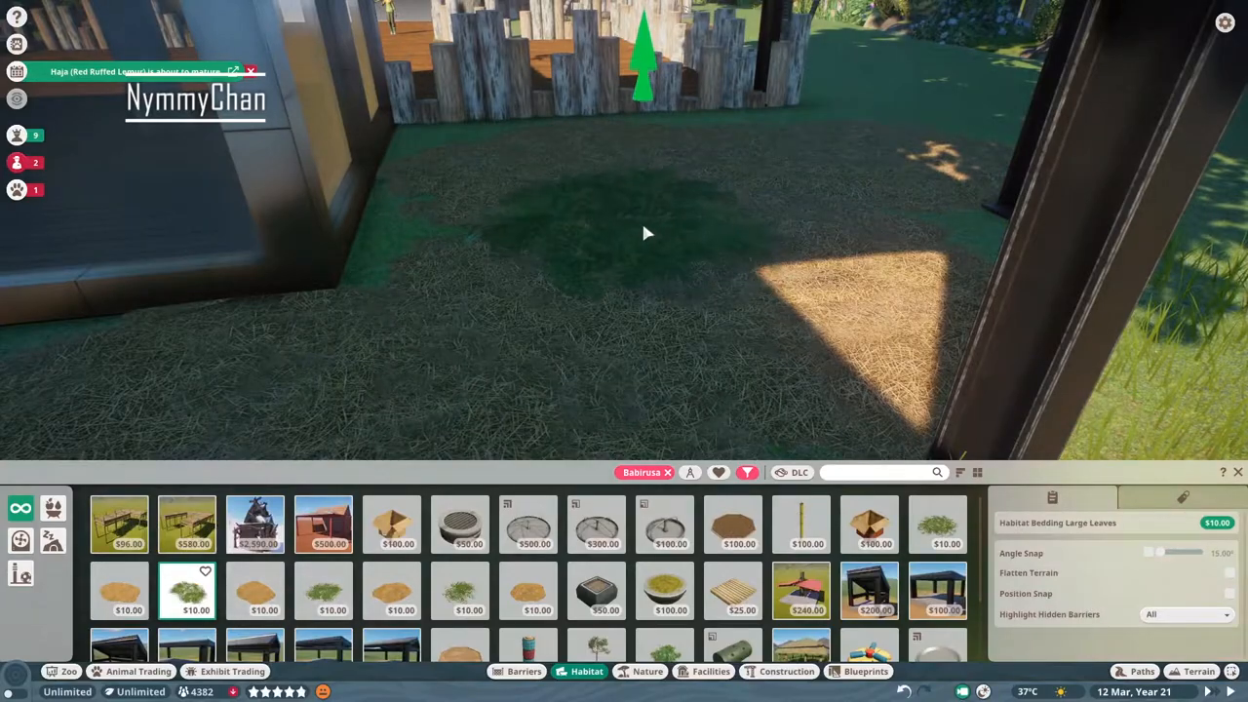
{"action": "left_click", "coordinate": [936, 522]}
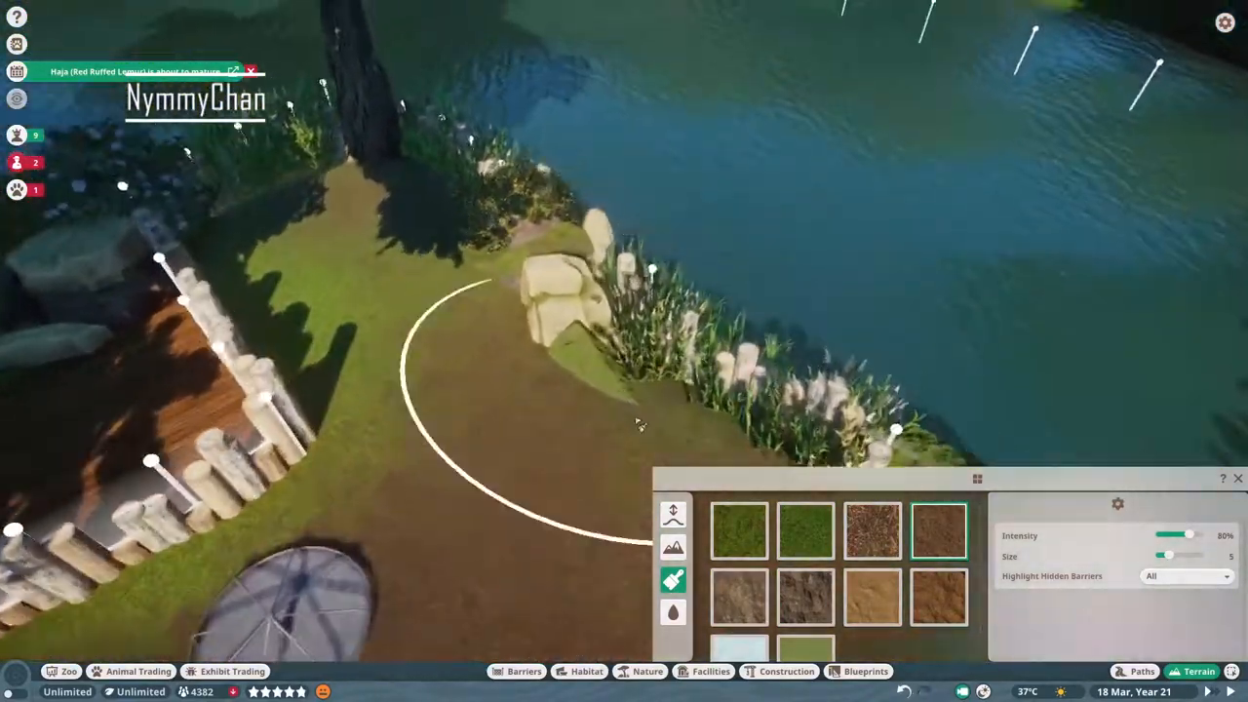
- Paint soil patches near the shore and around the hexagonal platform
{"action": "left_click", "coordinate": [806, 530]}
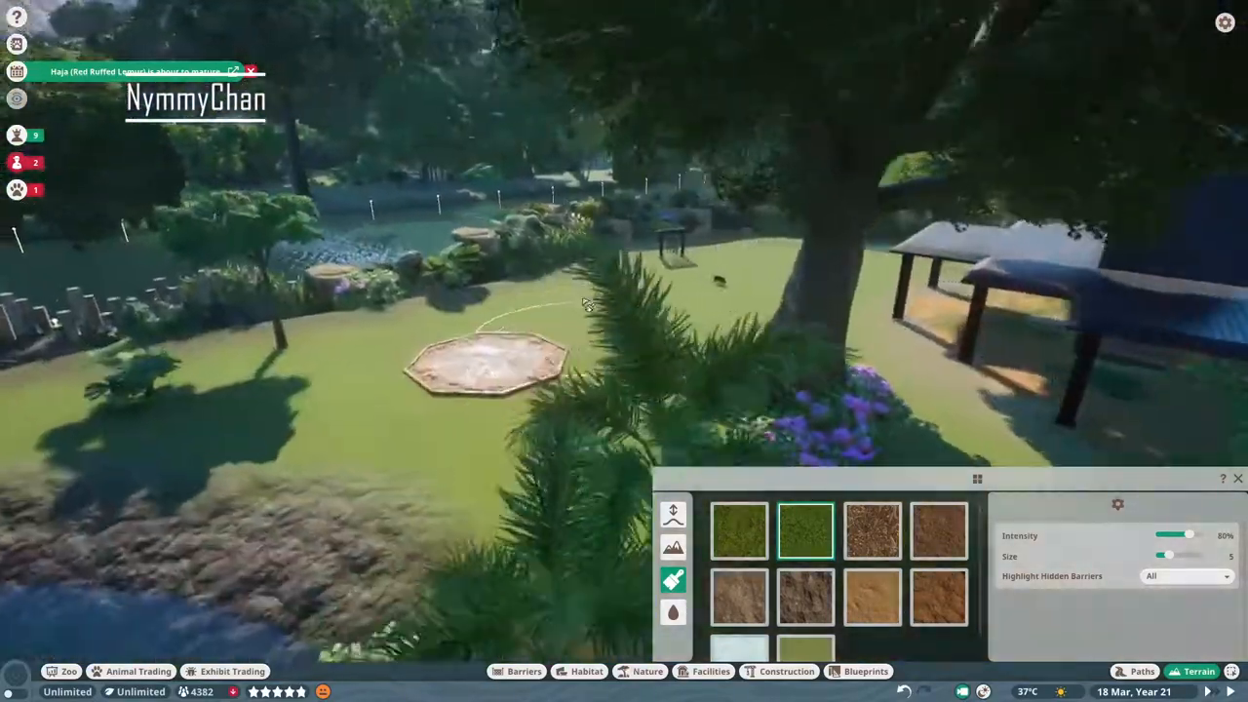
{"action": "left_click", "coordinate": [936, 530]}
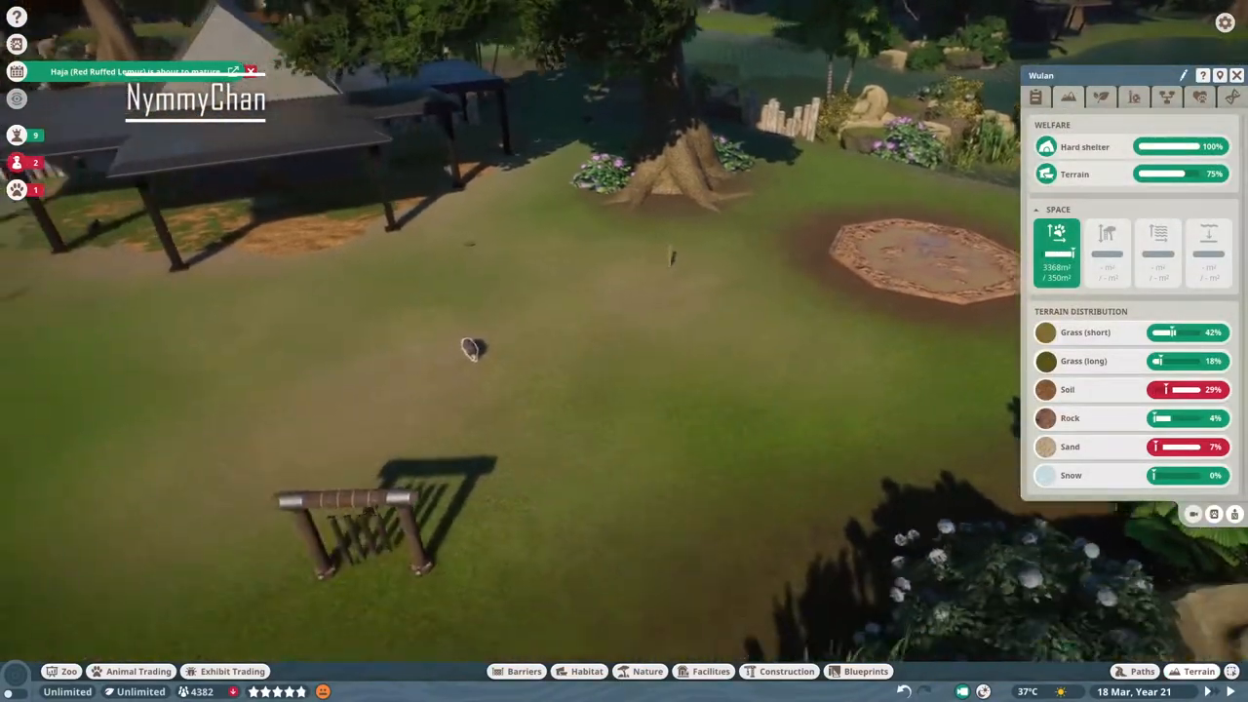
- Close the habitat panel and bring up the Nature catalogue of small plants
{"action": "left_click", "coordinate": [648, 671]}
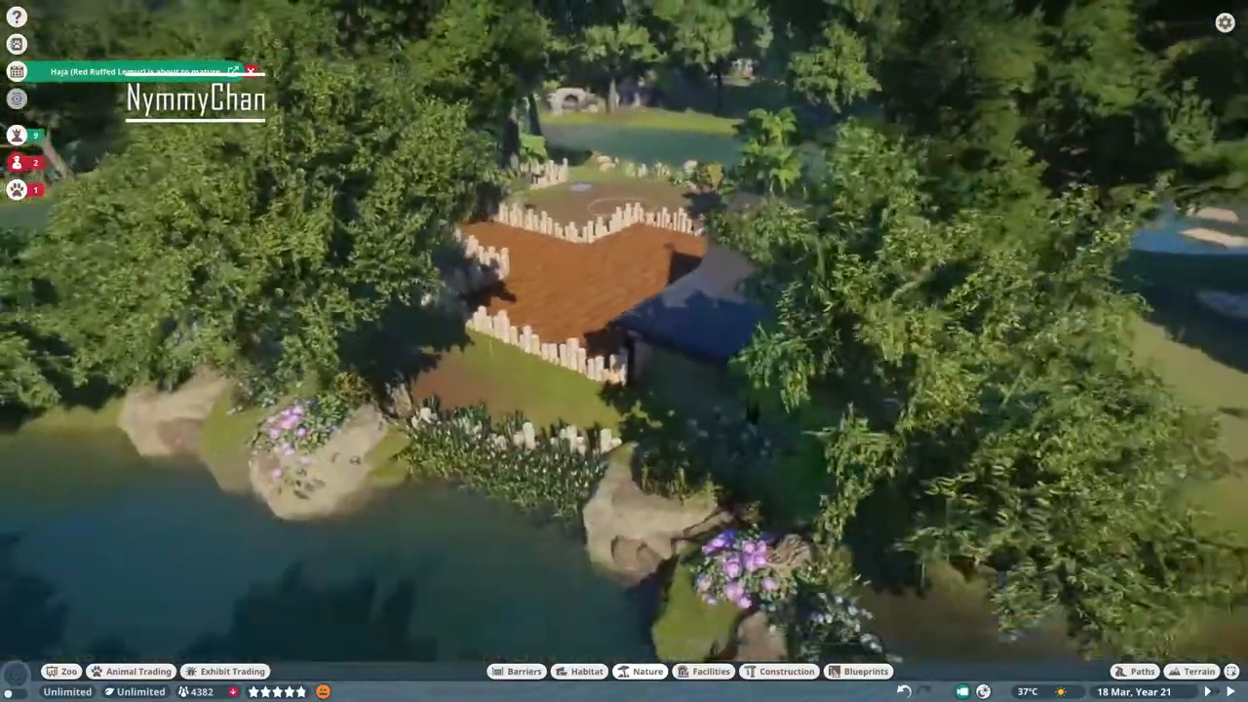
{"action": "left_click", "coordinate": [640, 671]}
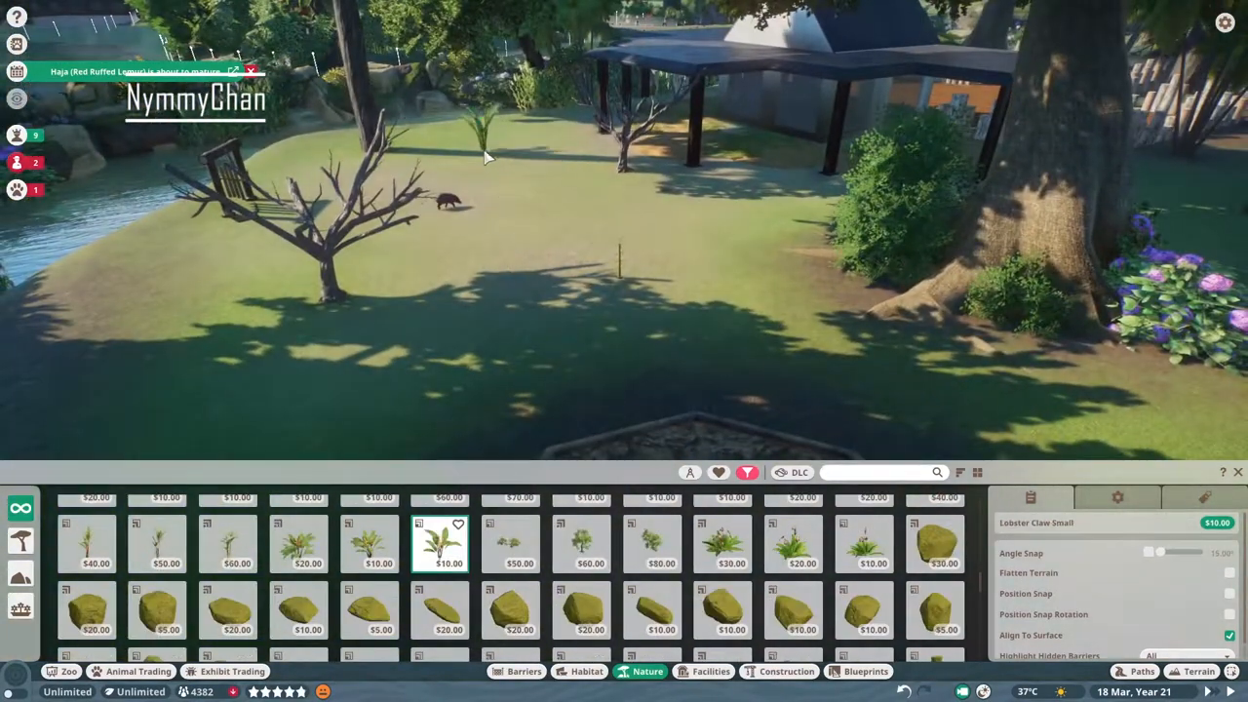
- Place a small lobster claw plant and a scaevola bush beside the tree
{"action": "left_click", "coordinate": [591, 545]}
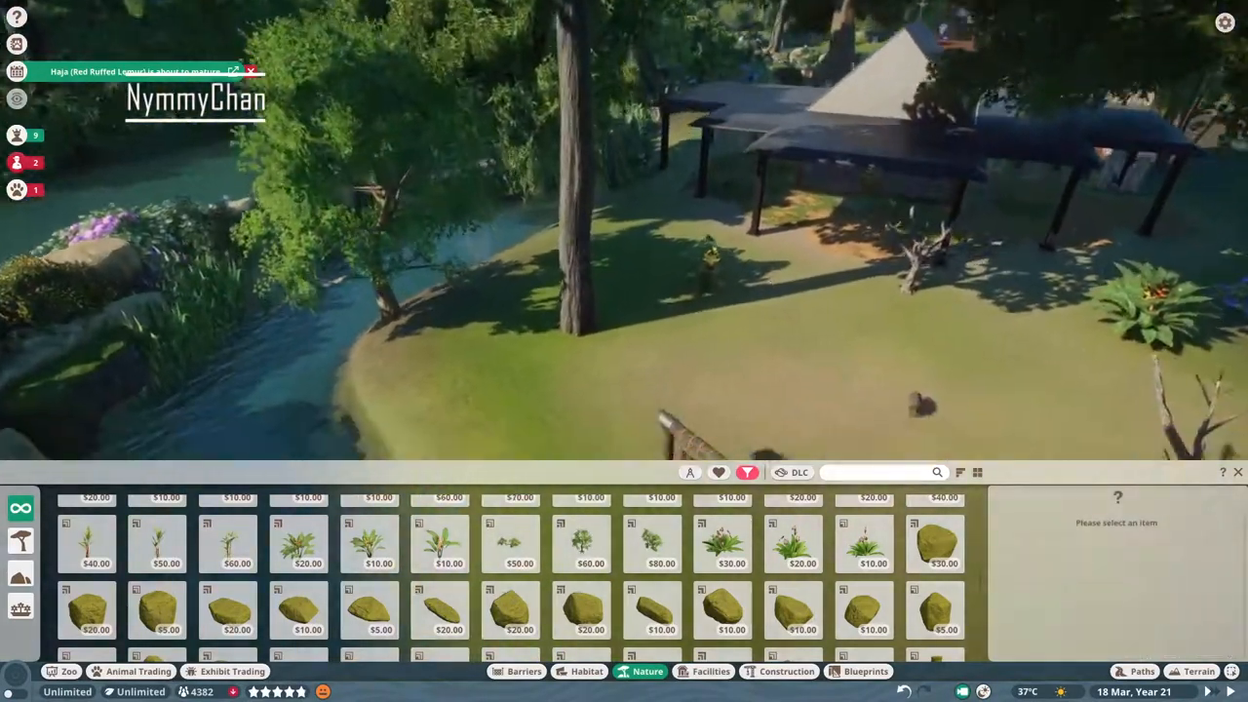
{"action": "left_click", "coordinate": [864, 529]}
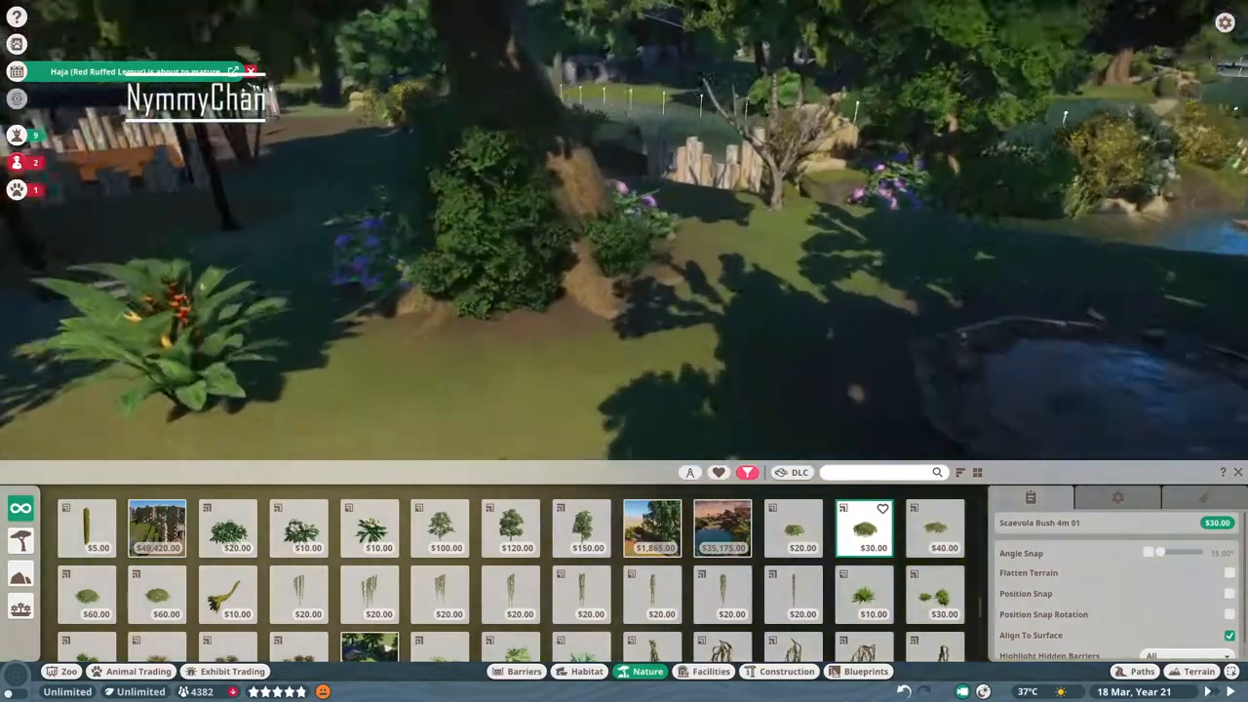
{"action": "left_click", "coordinate": [226, 595]}
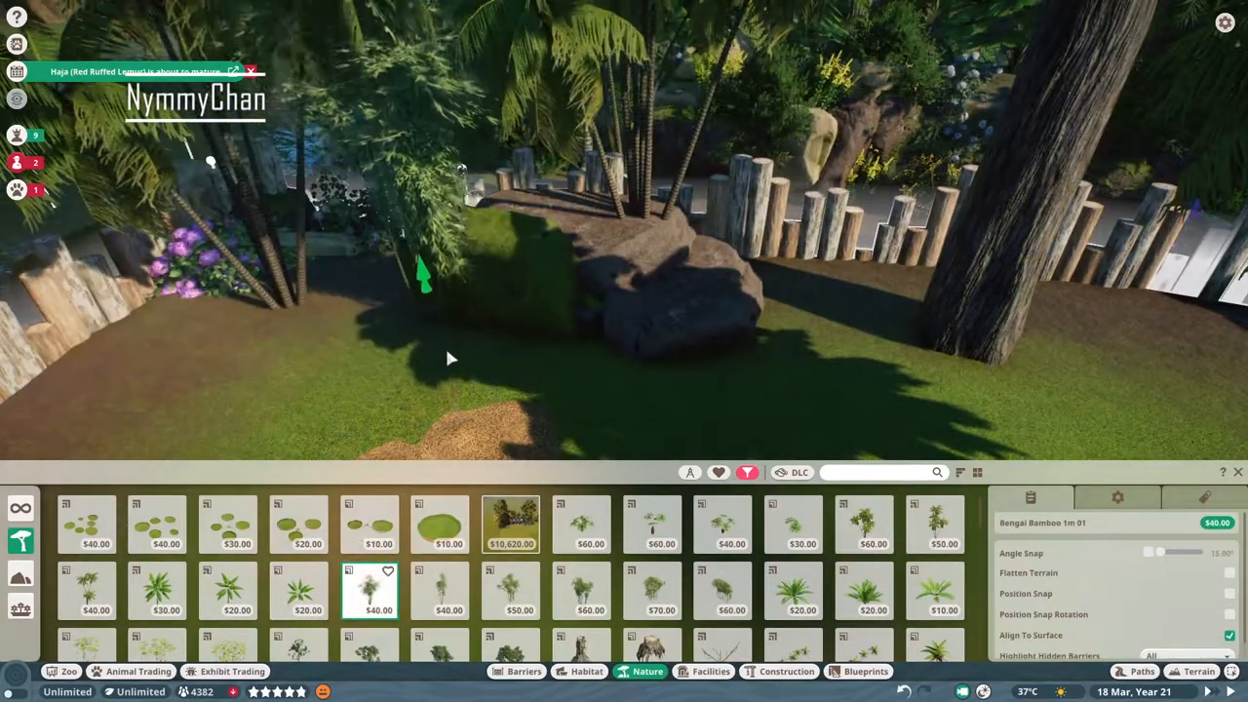
- Plant bamboo behind the large rock, a fan palm on it and an elephant ear at the tree base
{"action": "left_click", "coordinate": [792, 522]}
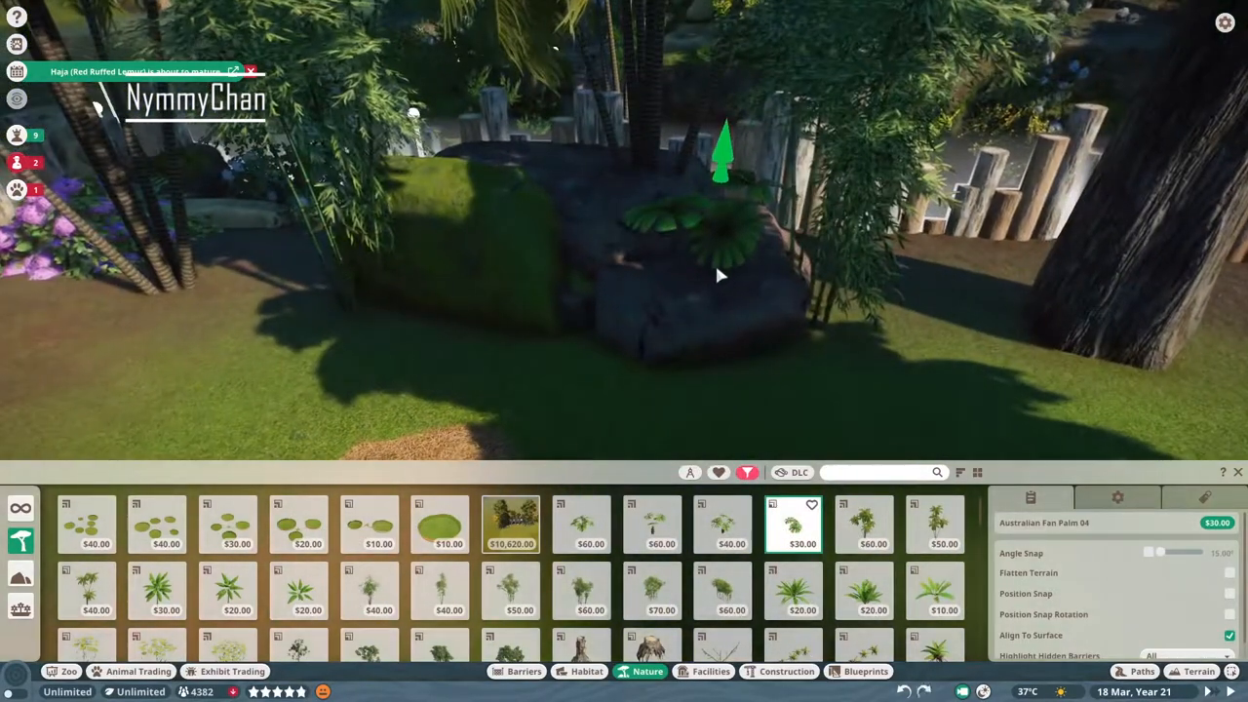
{"action": "left_click", "coordinate": [582, 523]}
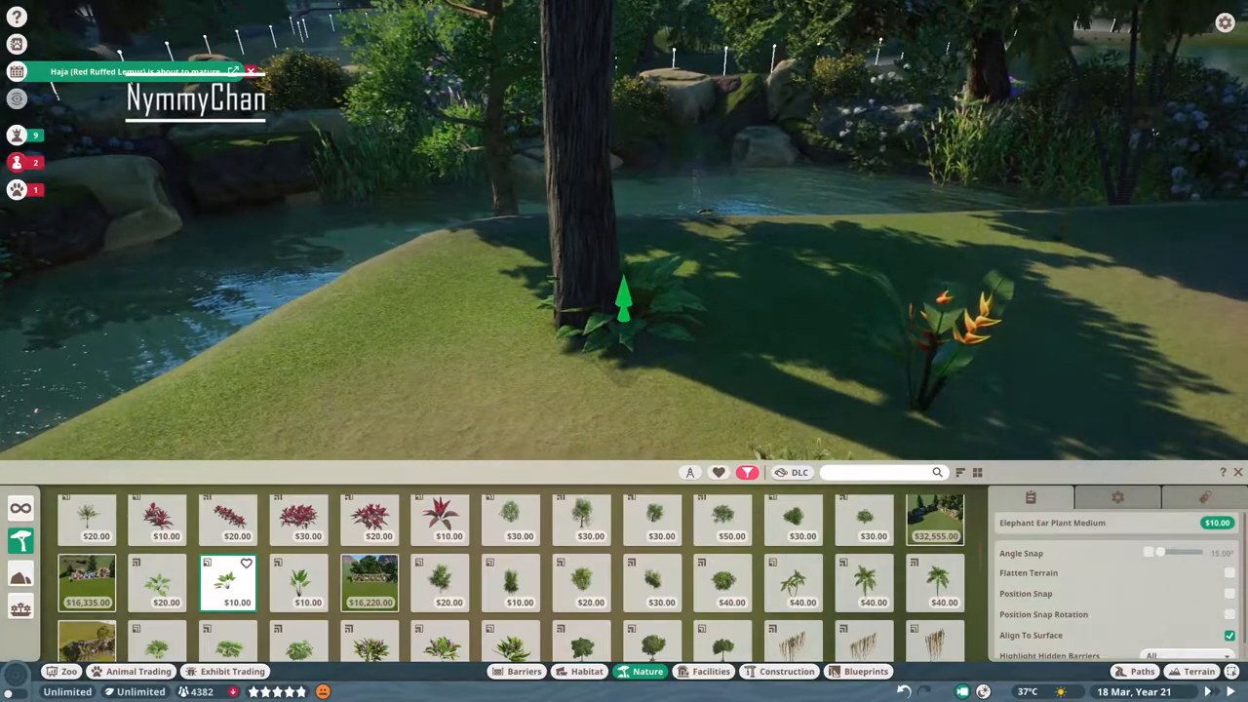
{"action": "left_click", "coordinate": [934, 583]}
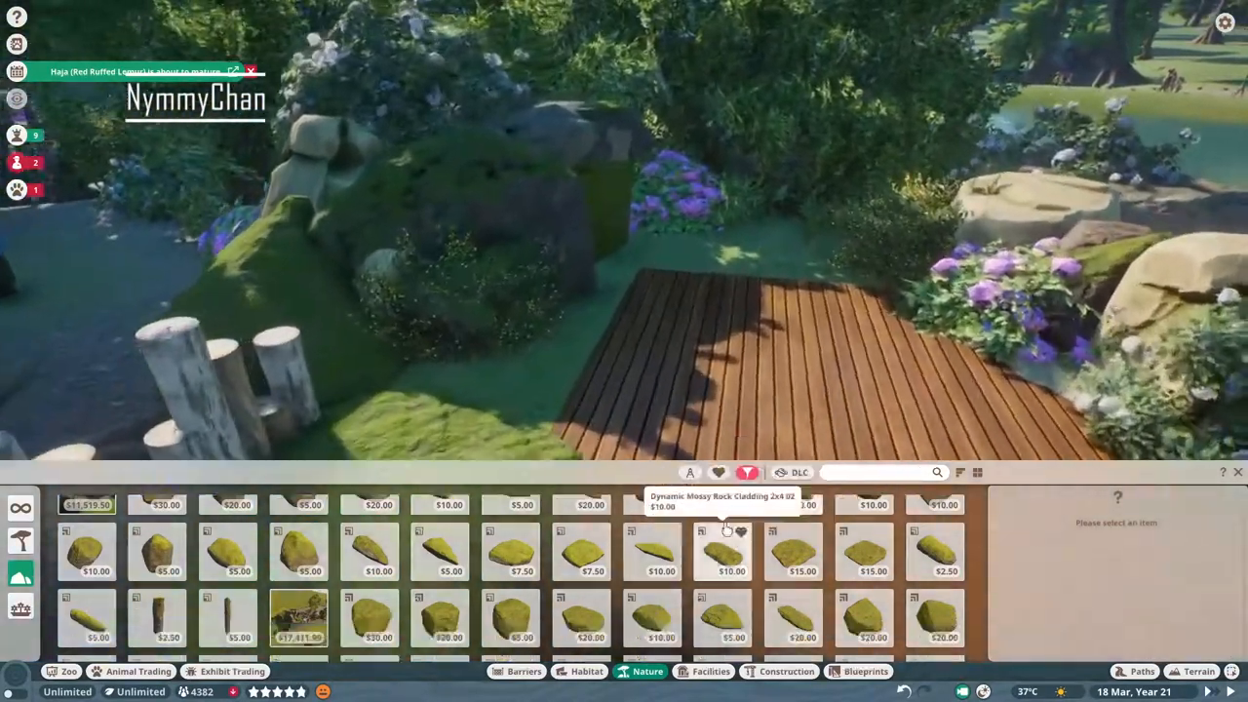
- Set two tropical rocks behind the deck and by the shrubs, with a large mist effect among them
{"action": "left_click", "coordinate": [721, 511]}
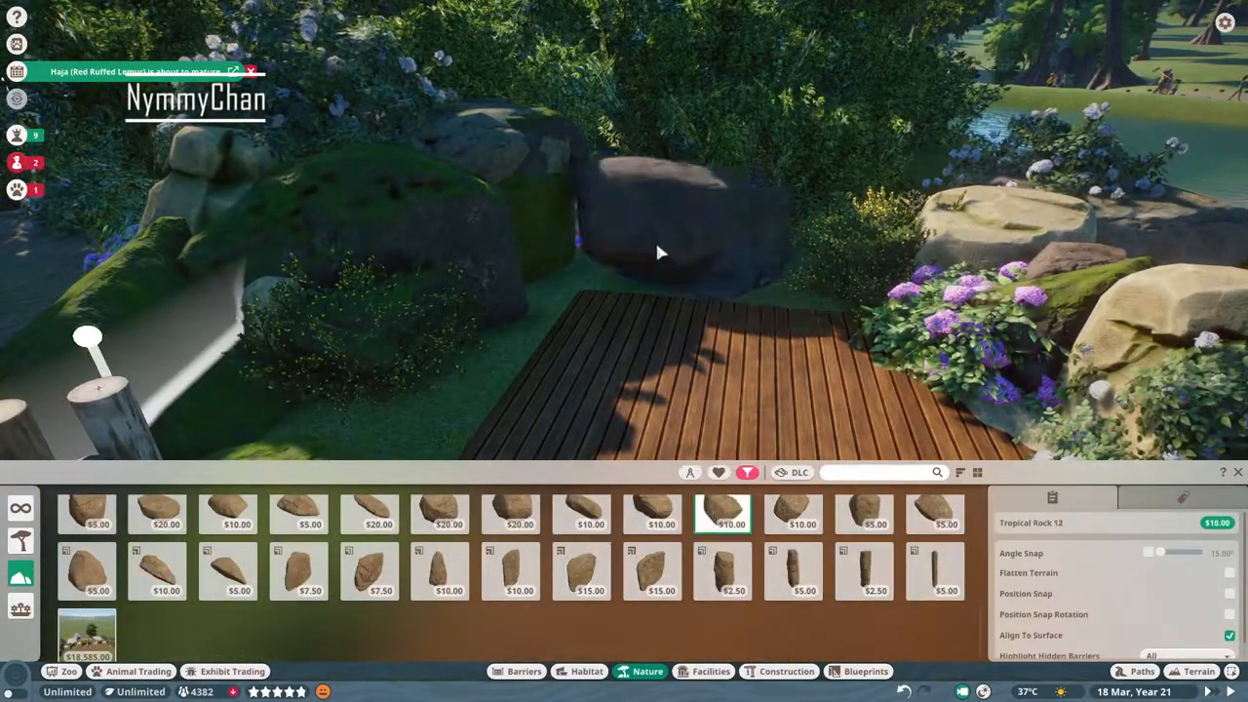
{"action": "left_click", "coordinate": [511, 514]}
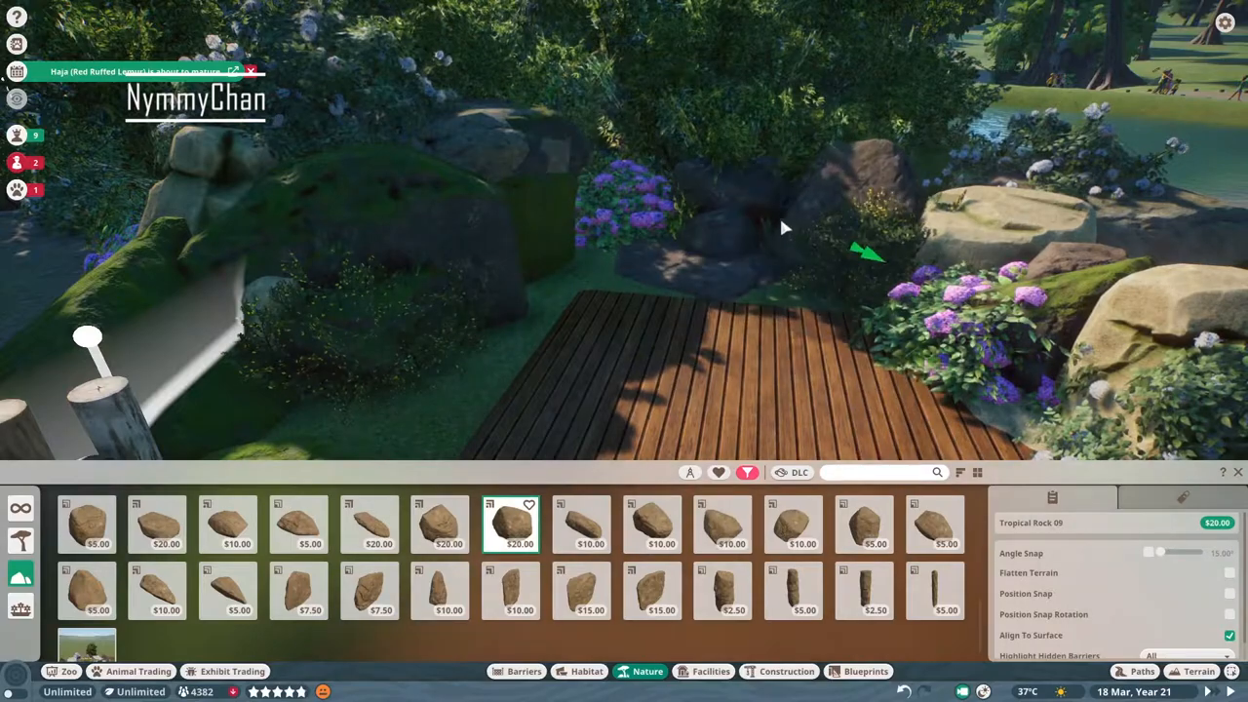
{"action": "left_click", "coordinate": [786, 670]}
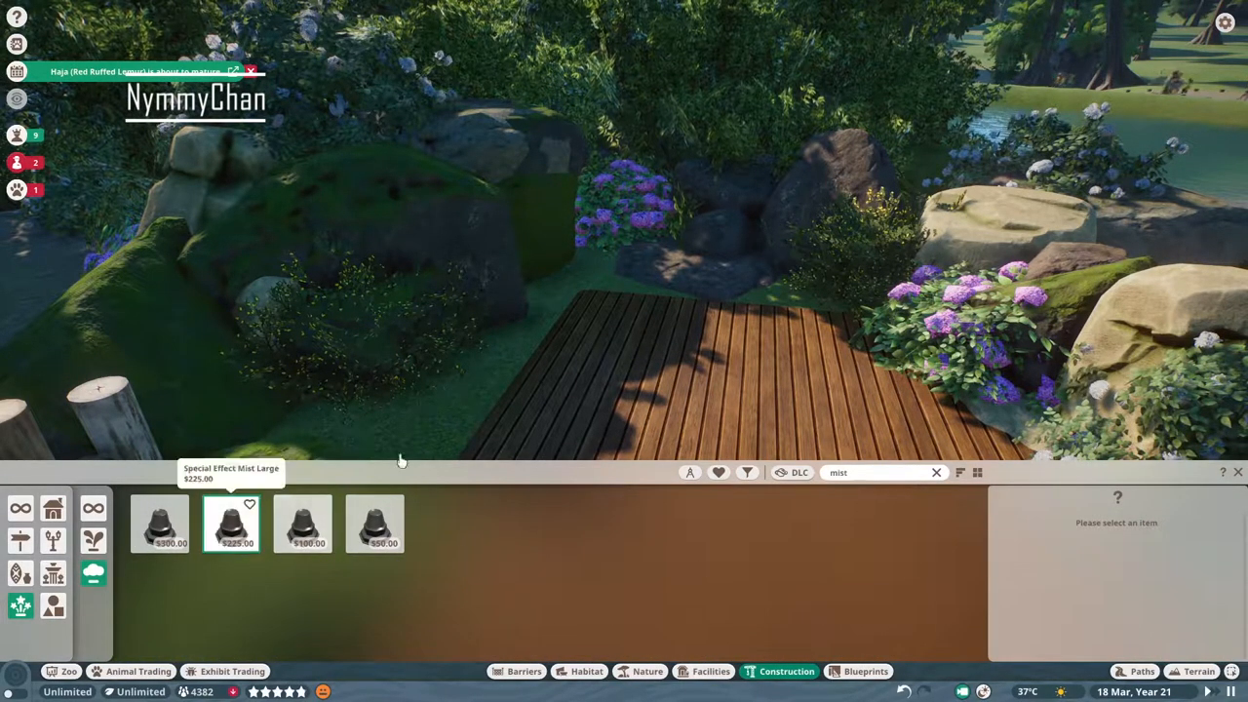
{"action": "left_click", "coordinate": [230, 523]}
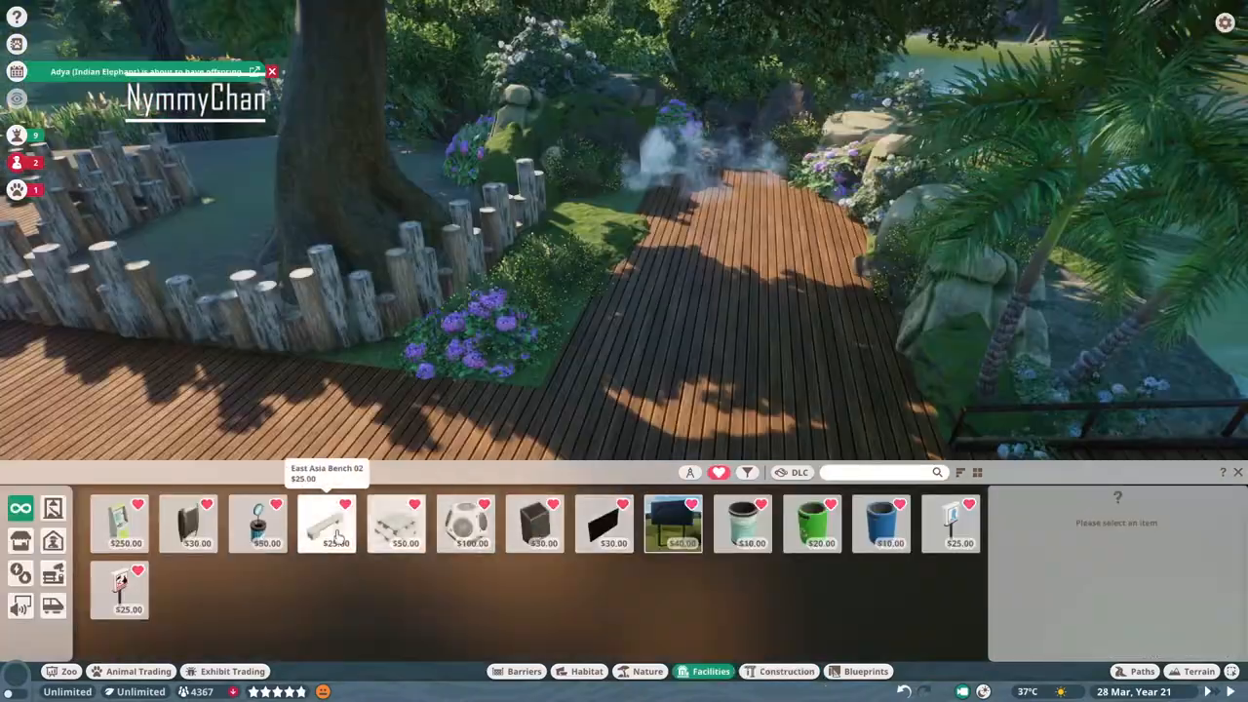
- Place an East Asia bench in the viewing shelter and pick a sign from the 'bar' search
{"action": "left_click", "coordinate": [327, 523]}
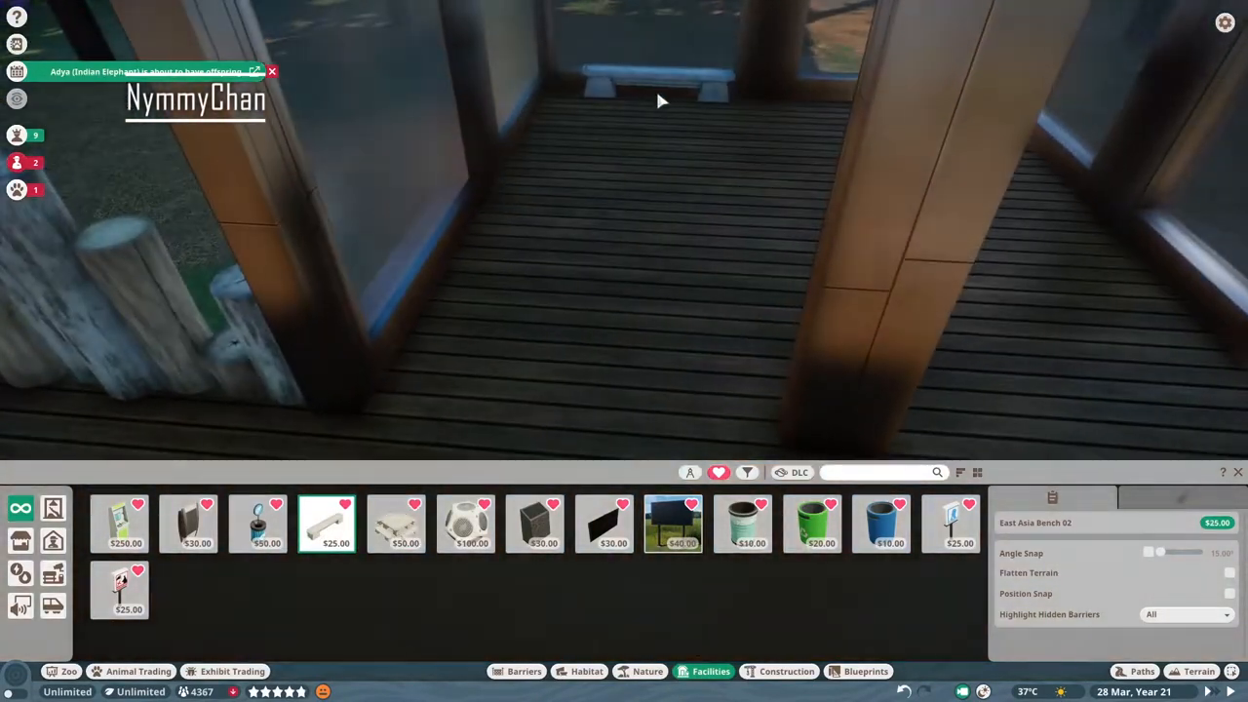
{"action": "left_click", "coordinate": [741, 522]}
{"action": "type", "text": "mist"}
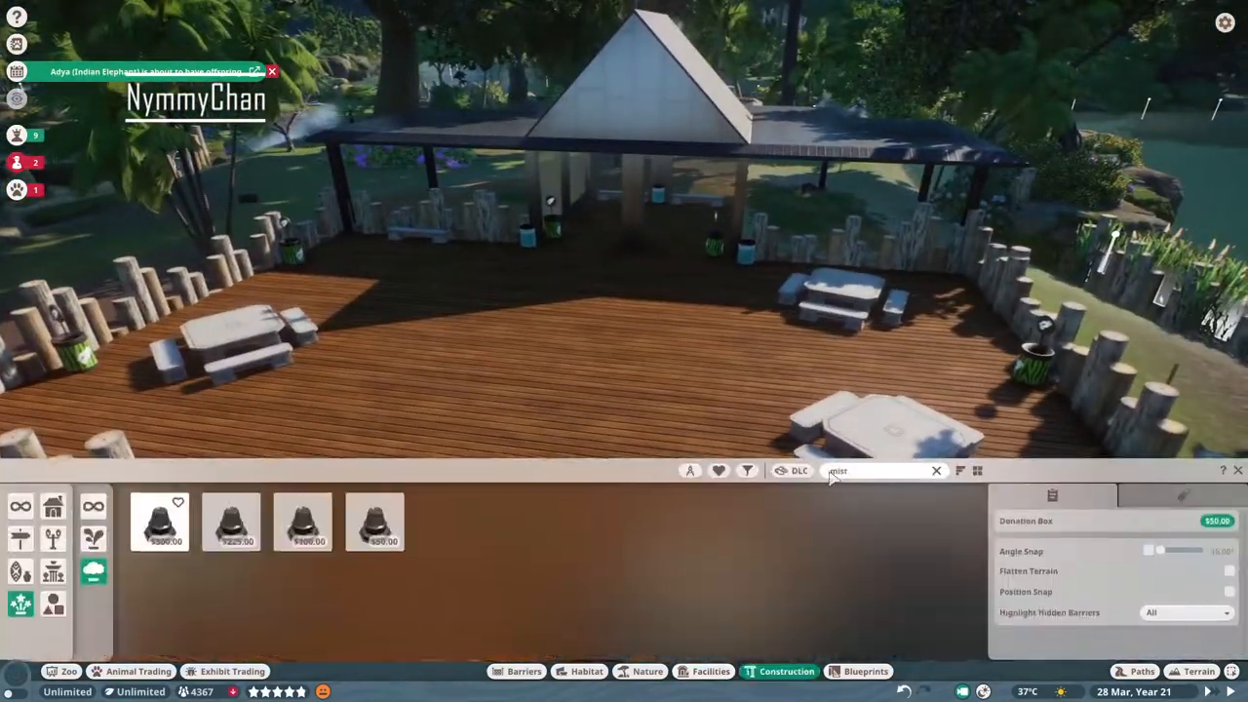
{"action": "type", "text": "bar"}
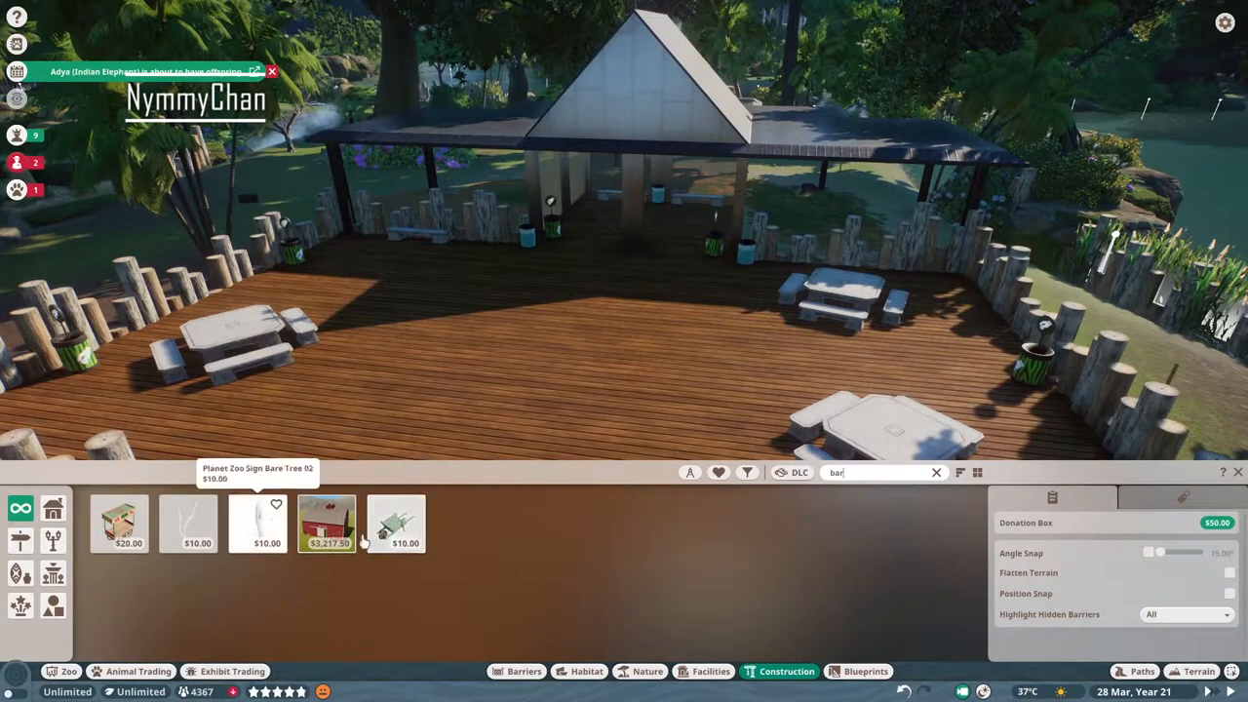
{"action": "left_click", "coordinate": [396, 523]}
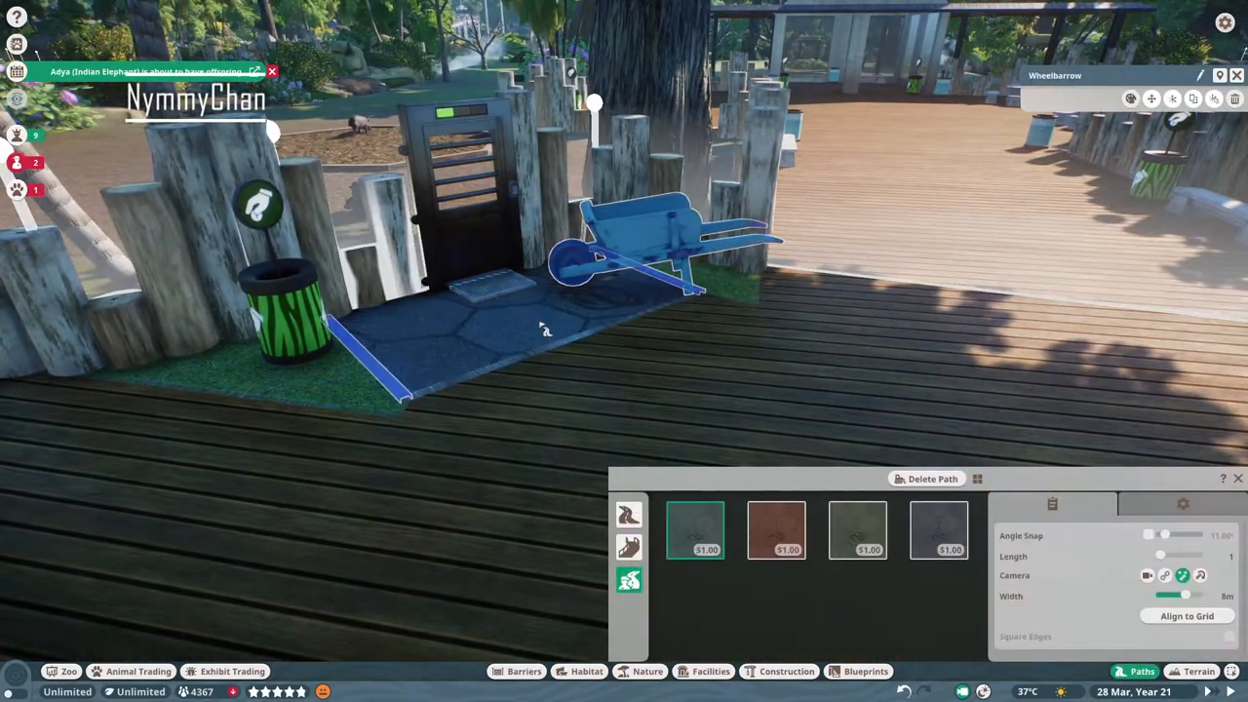
{"action": "left_click", "coordinate": [710, 671]}
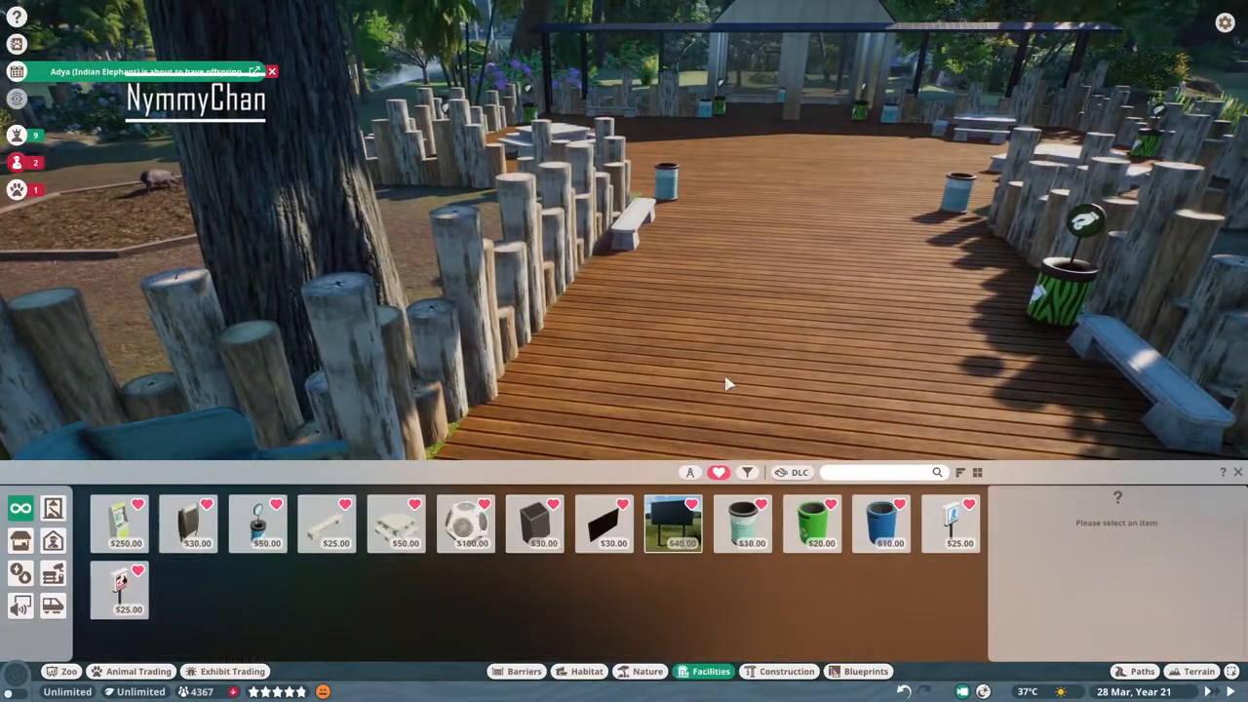
- Place a habitat education stand by the log fence and an education board in the shelter
{"action": "left_click", "coordinate": [671, 522]}
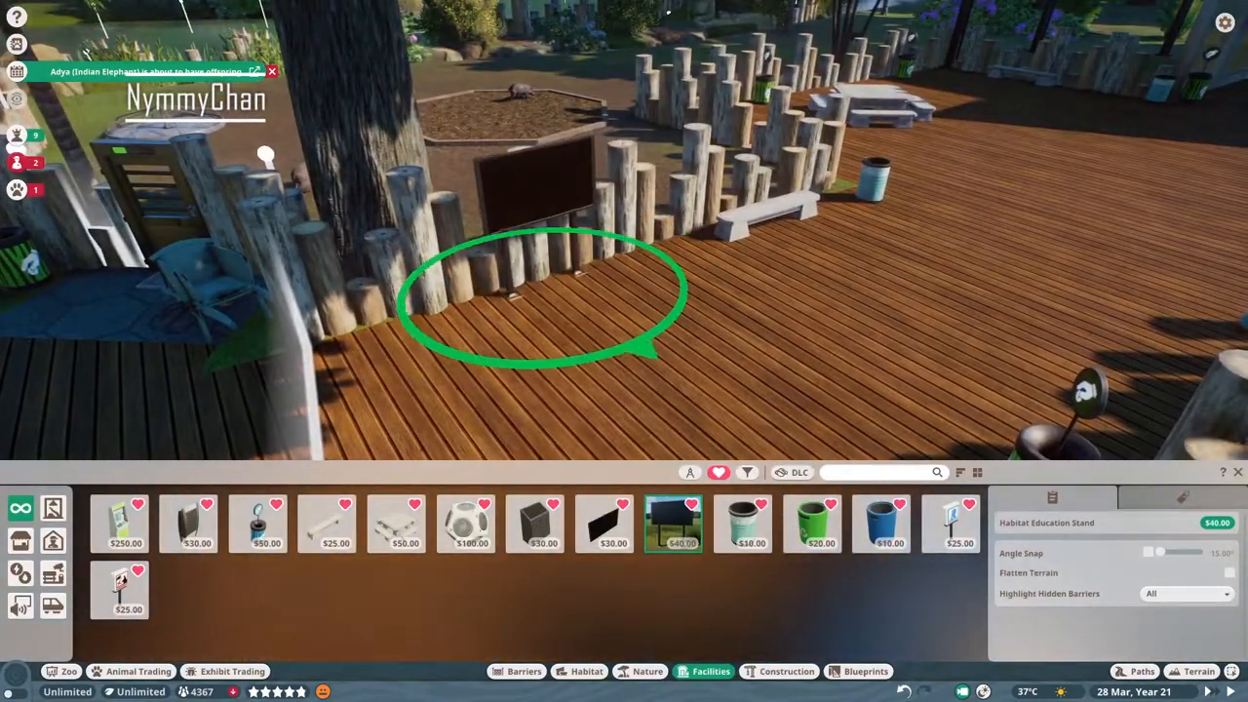
{"action": "left_click", "coordinate": [605, 523]}
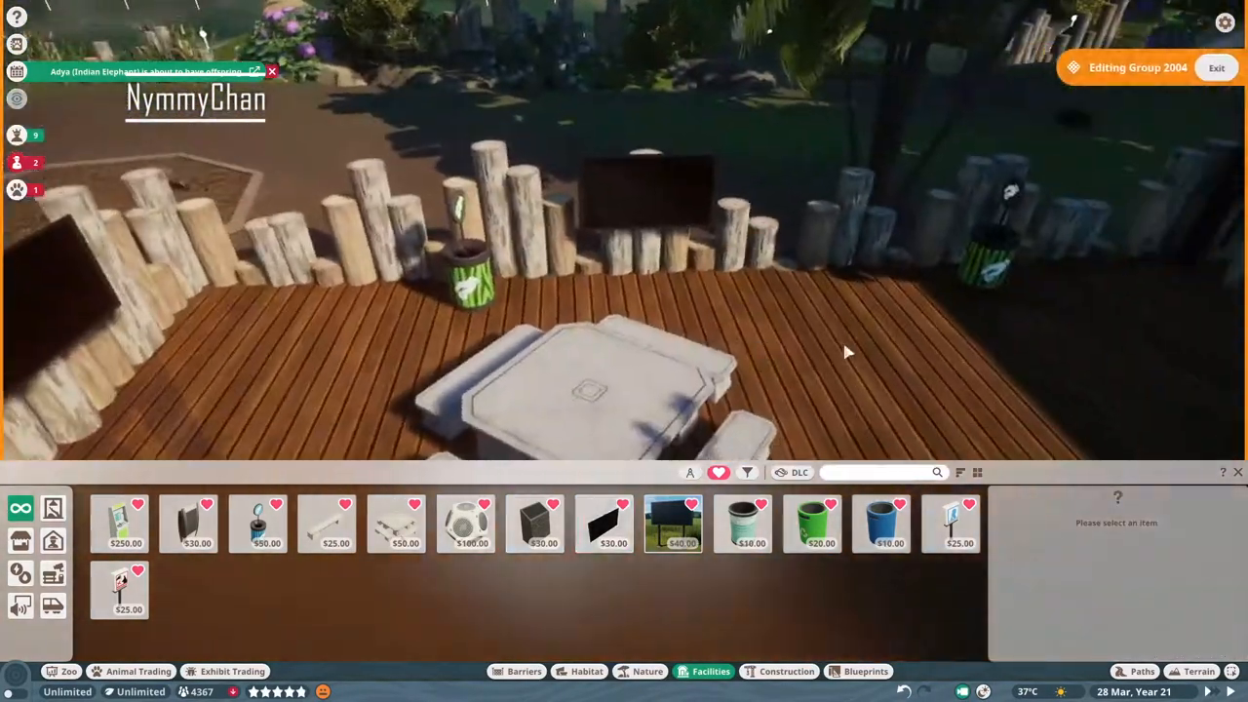
{"action": "left_click", "coordinate": [605, 523]}
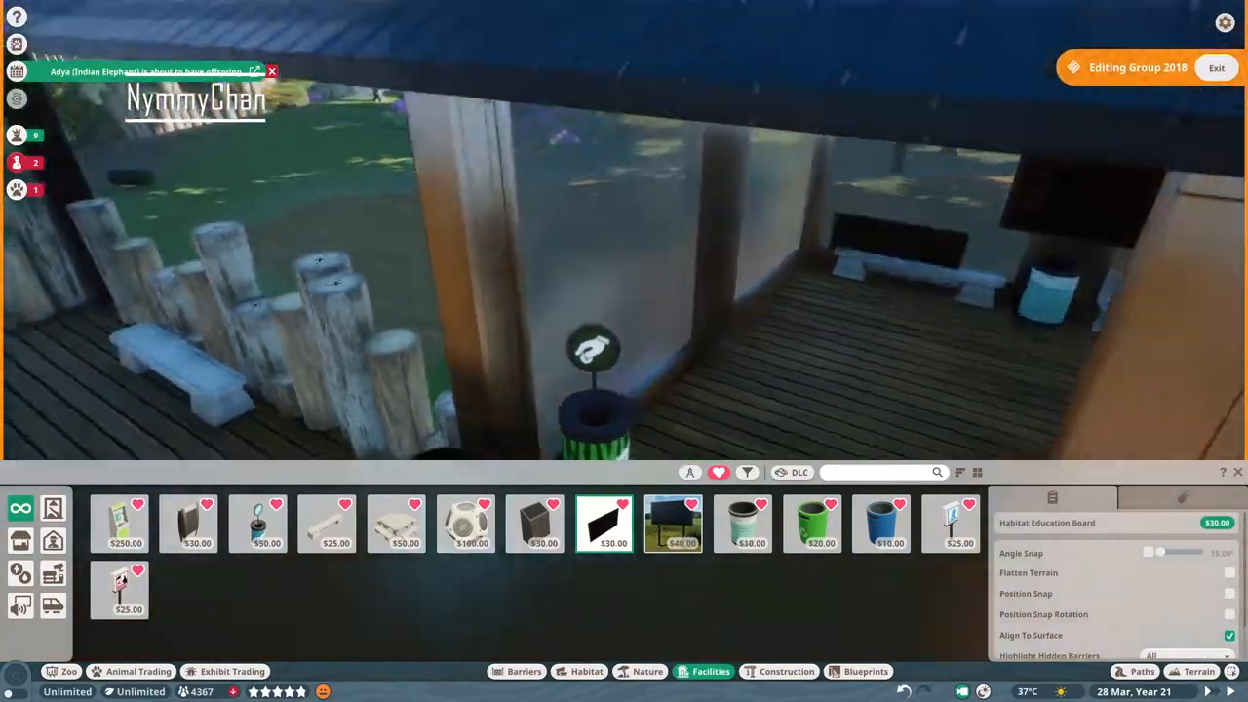